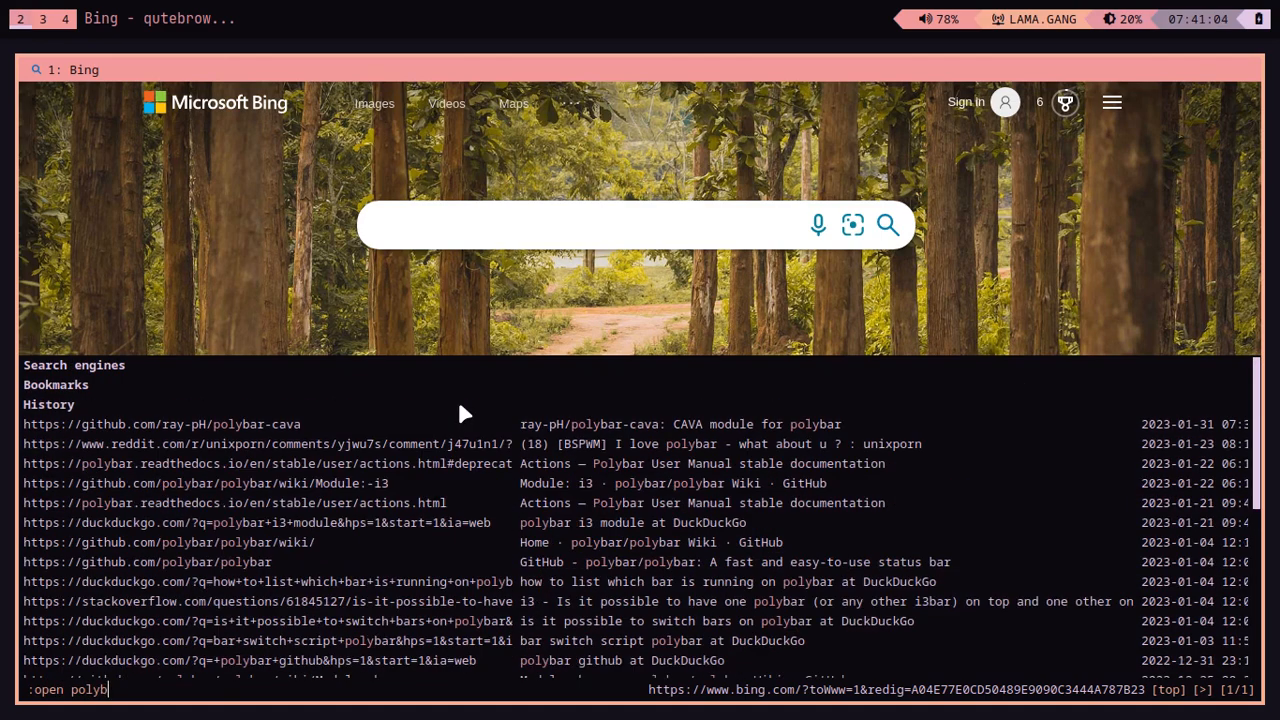
Step: Search 'polybar cava' and scroll the ray-pH/polybar-cava README to its setup instructions
key("Return")
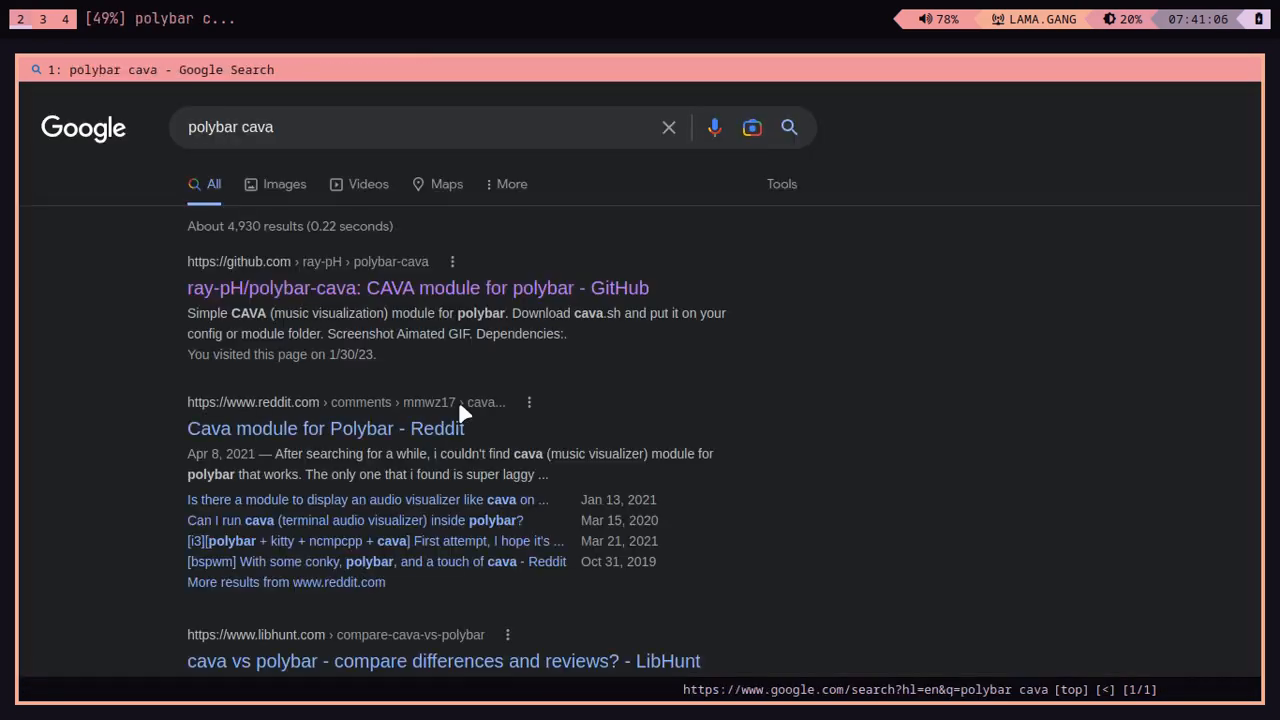
mouse_move(320, 288)
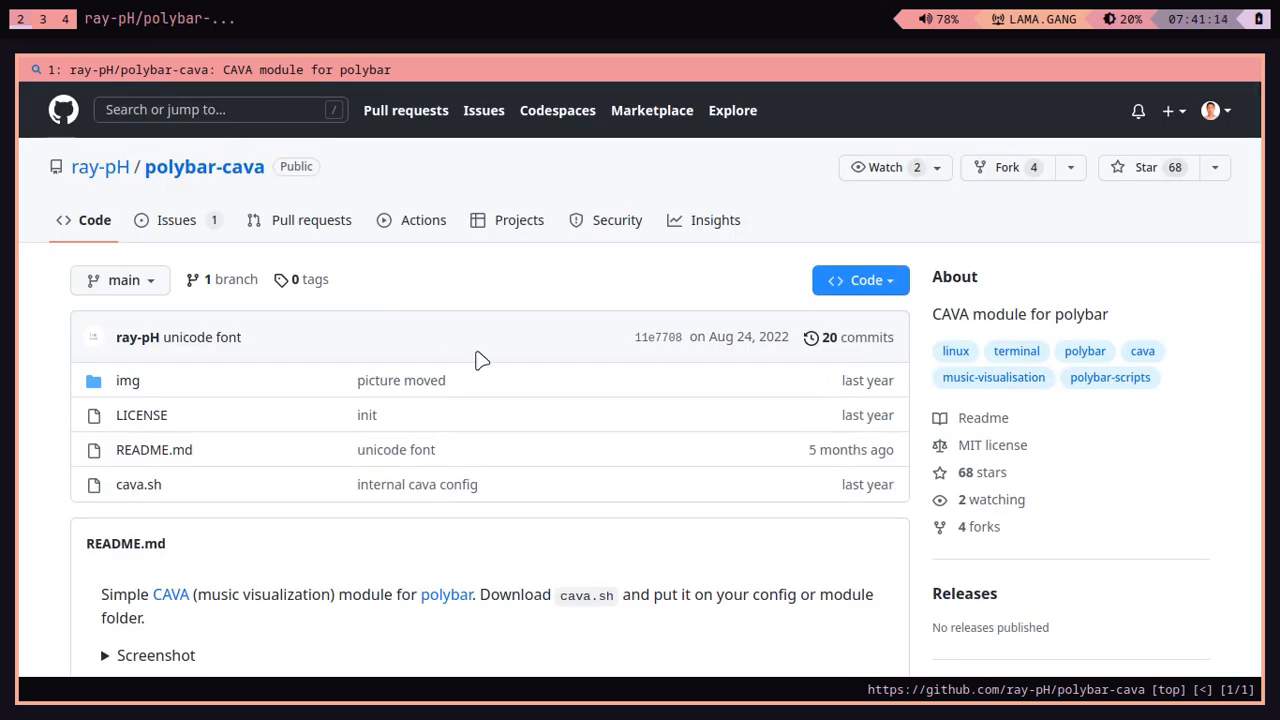
scroll("down", 3)
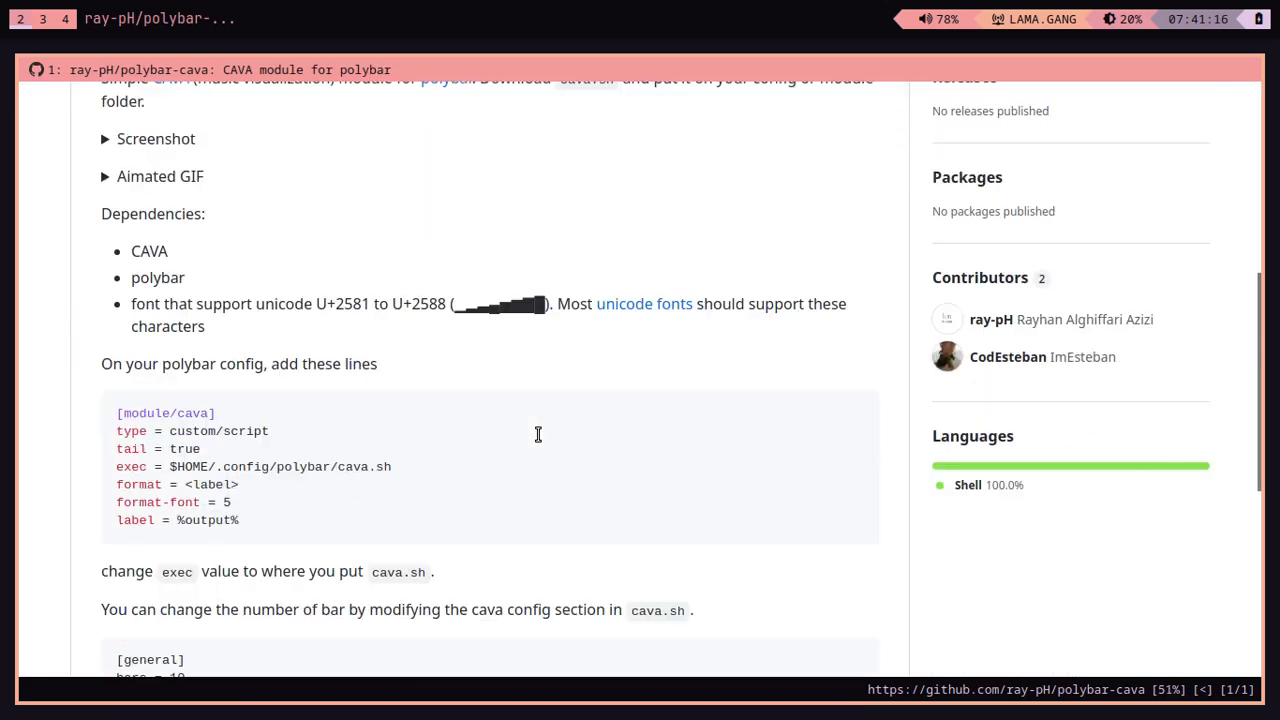
mouse_move(264, 413)
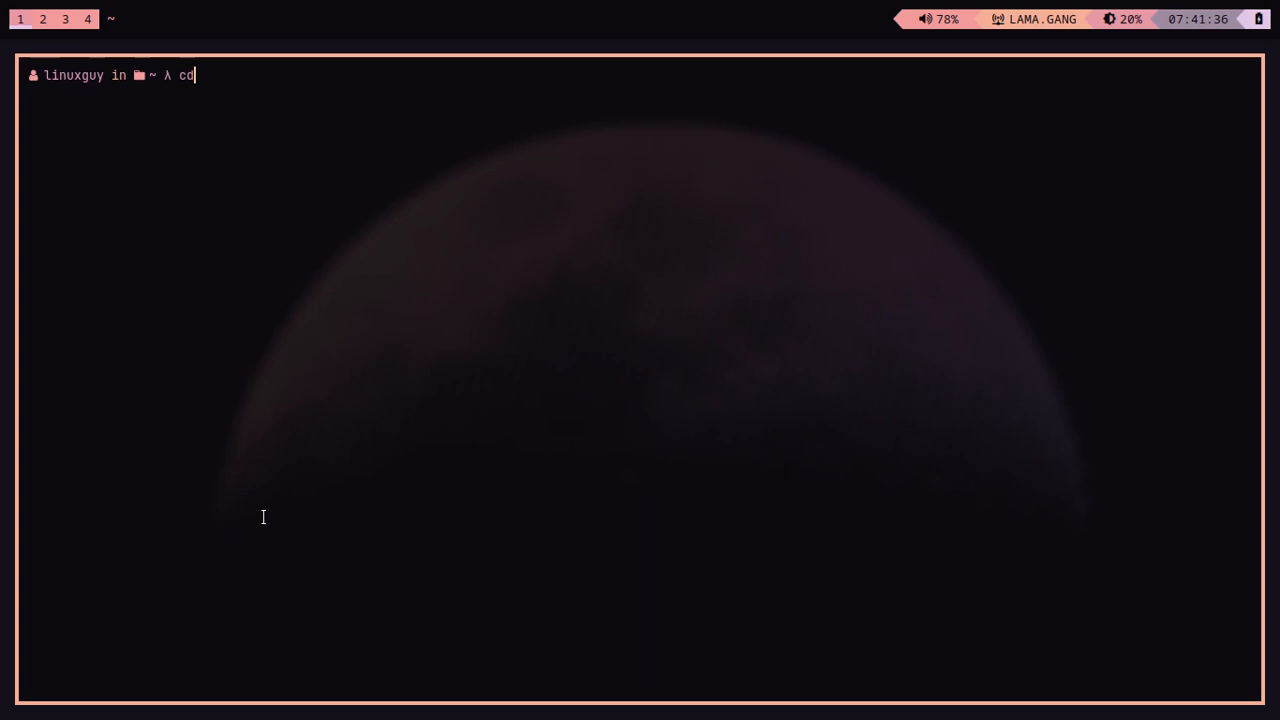
Step: Move into ~/.config/i3/polybar, list its files, and begin typing the nvim modules.ini command
type(".co")
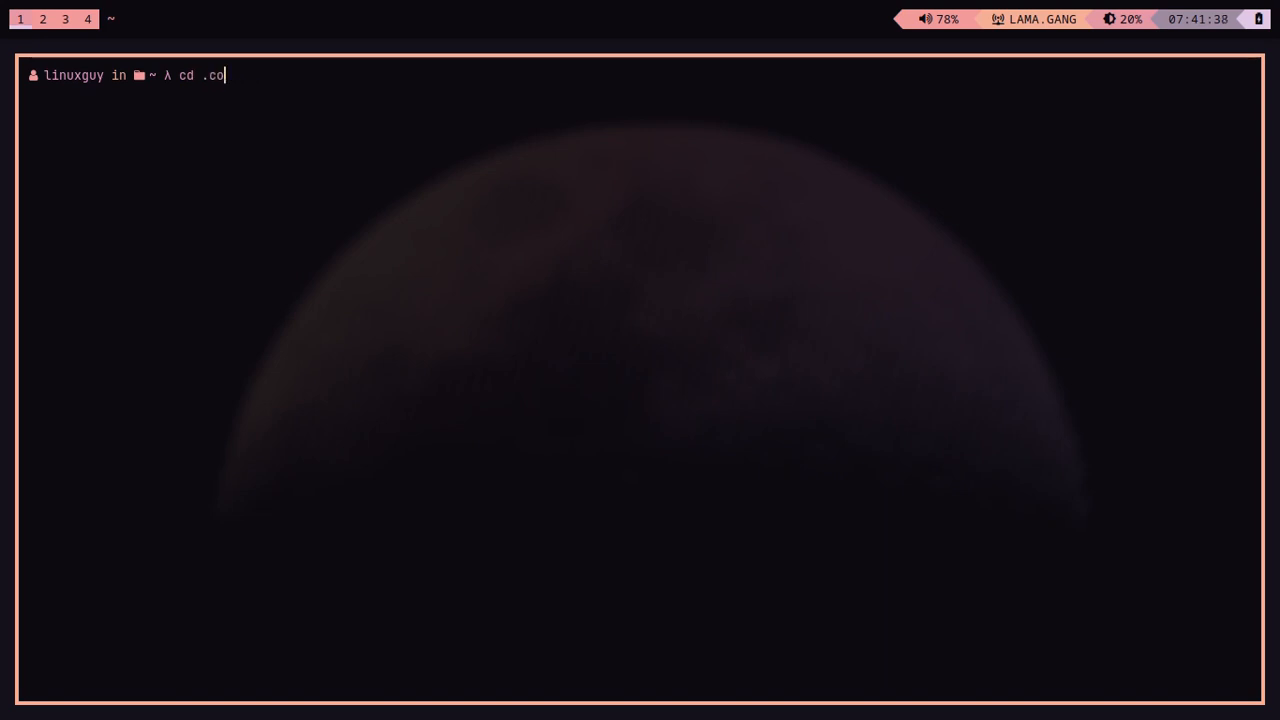
type("nfig/i3/po")
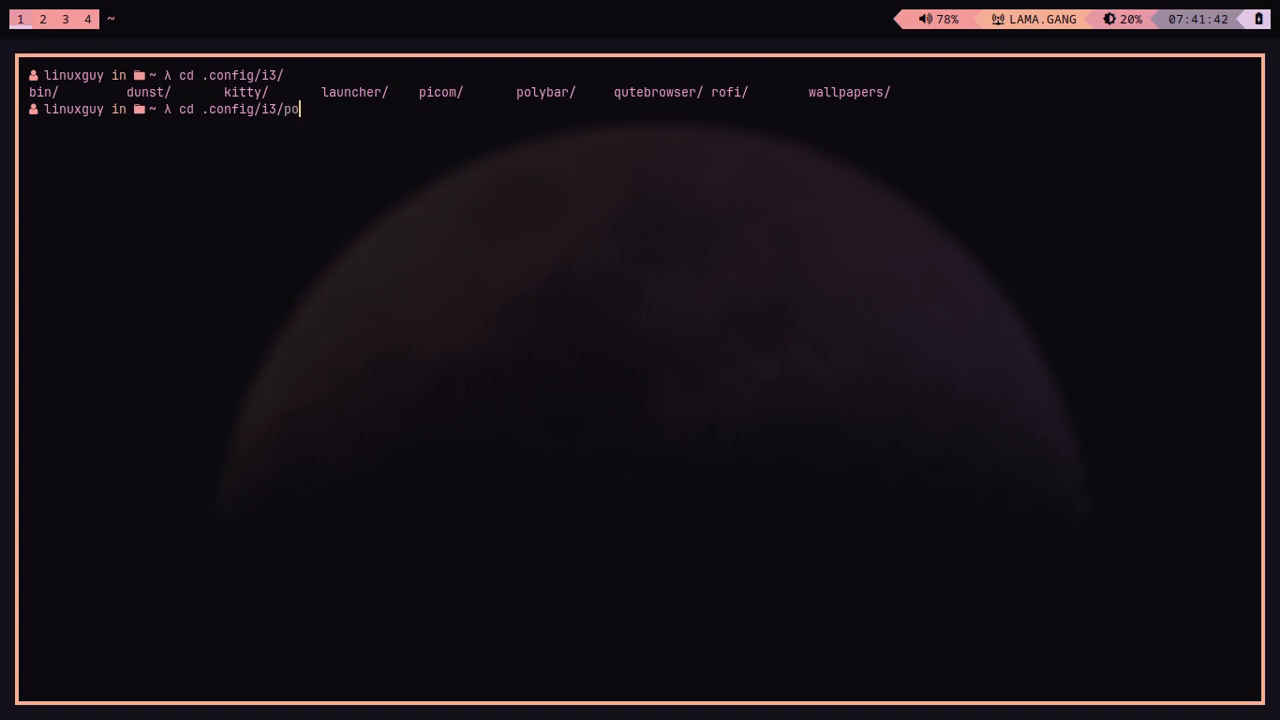
type("lybar/sc")
type("clear")
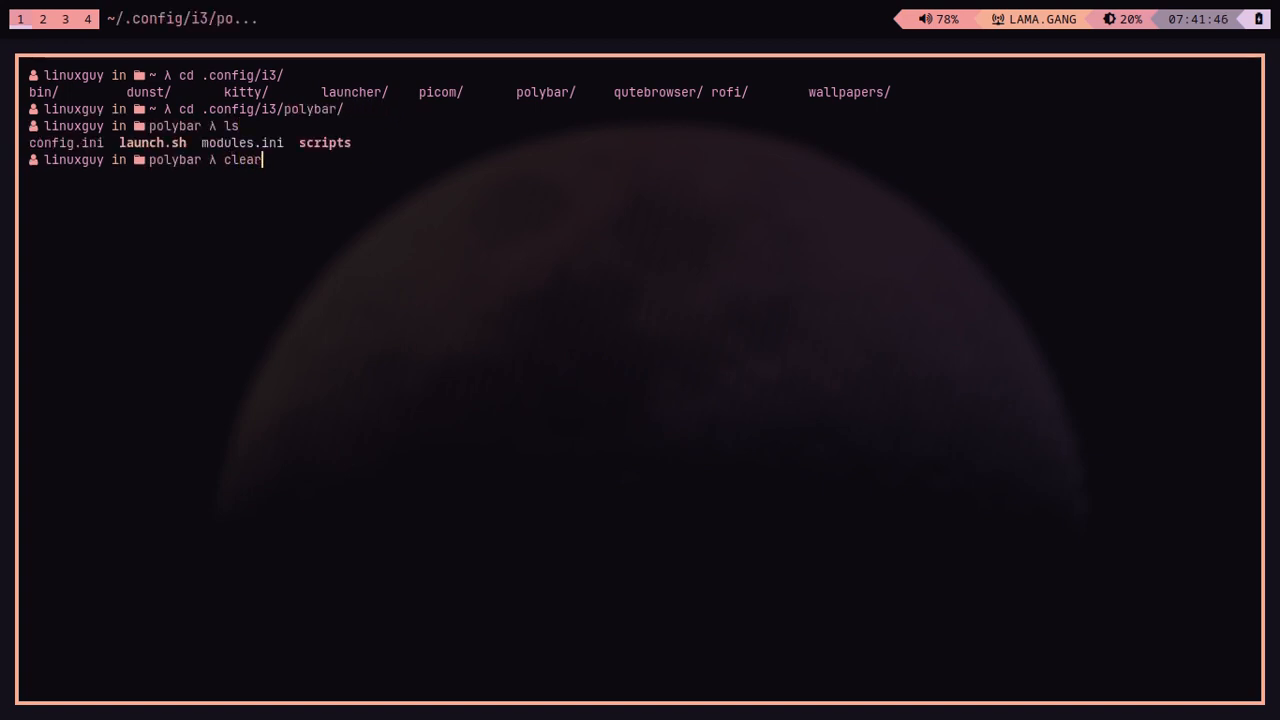
key("Return")
type("ll")
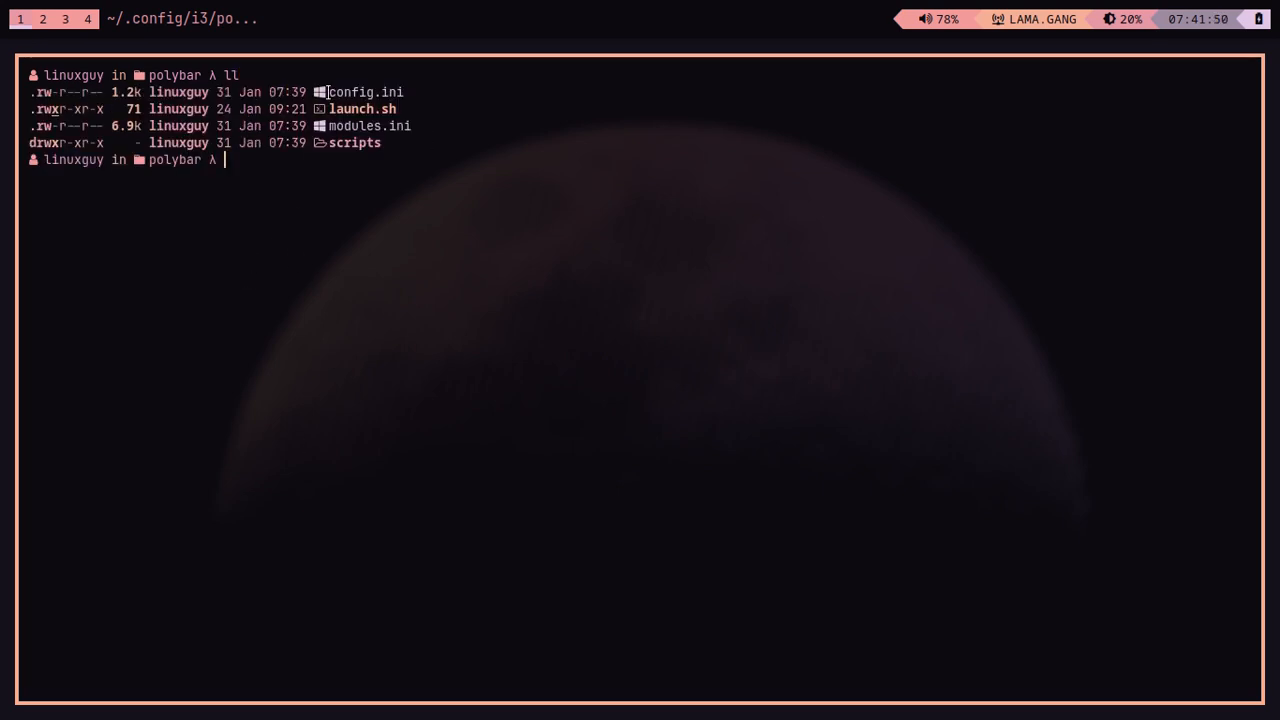
type("nvim m")
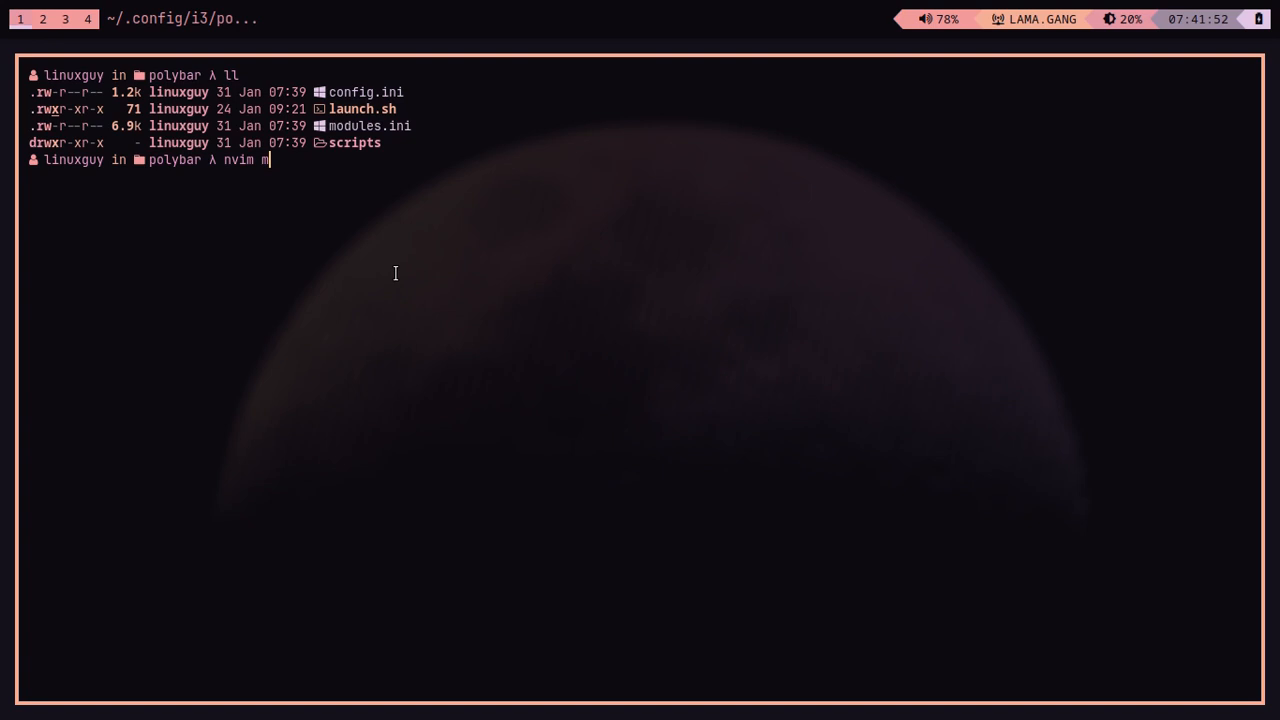
Step: Append a cava module running $HOME/.config/i3/polybar/scripts/cava.sh to modules.ini, and set modules-center = cava in config.ini
key("Return")
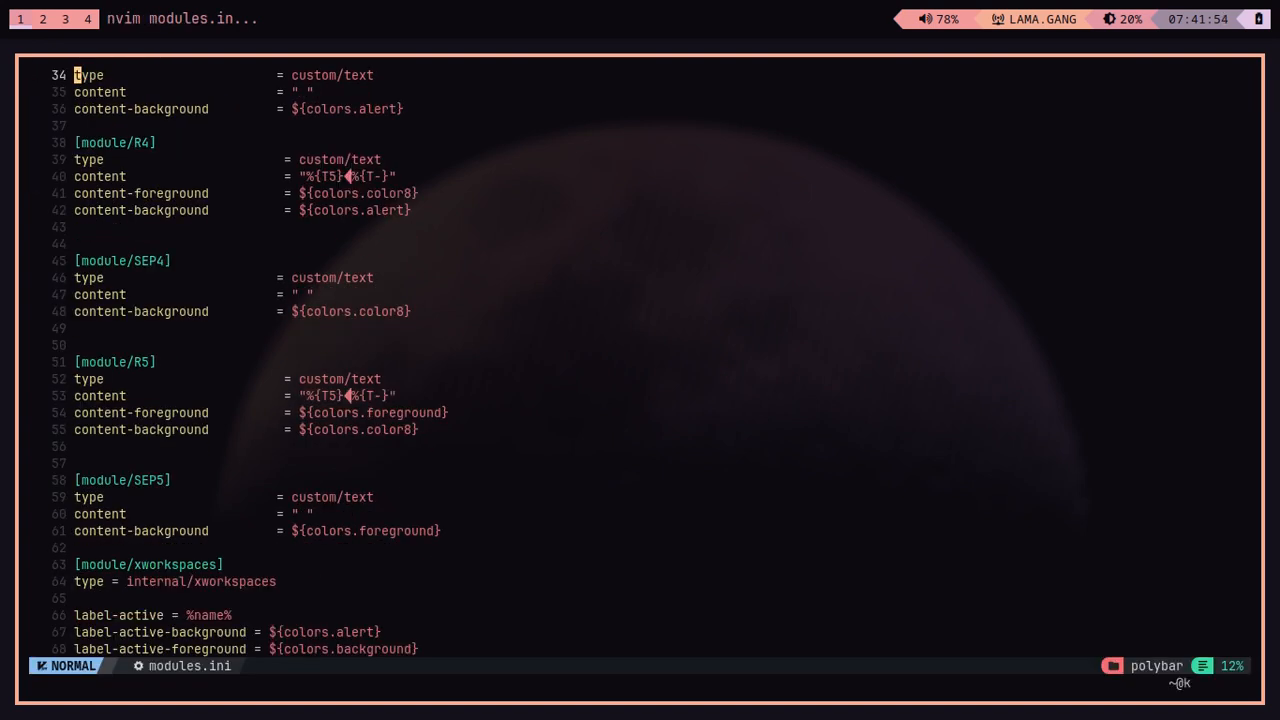
key("G")
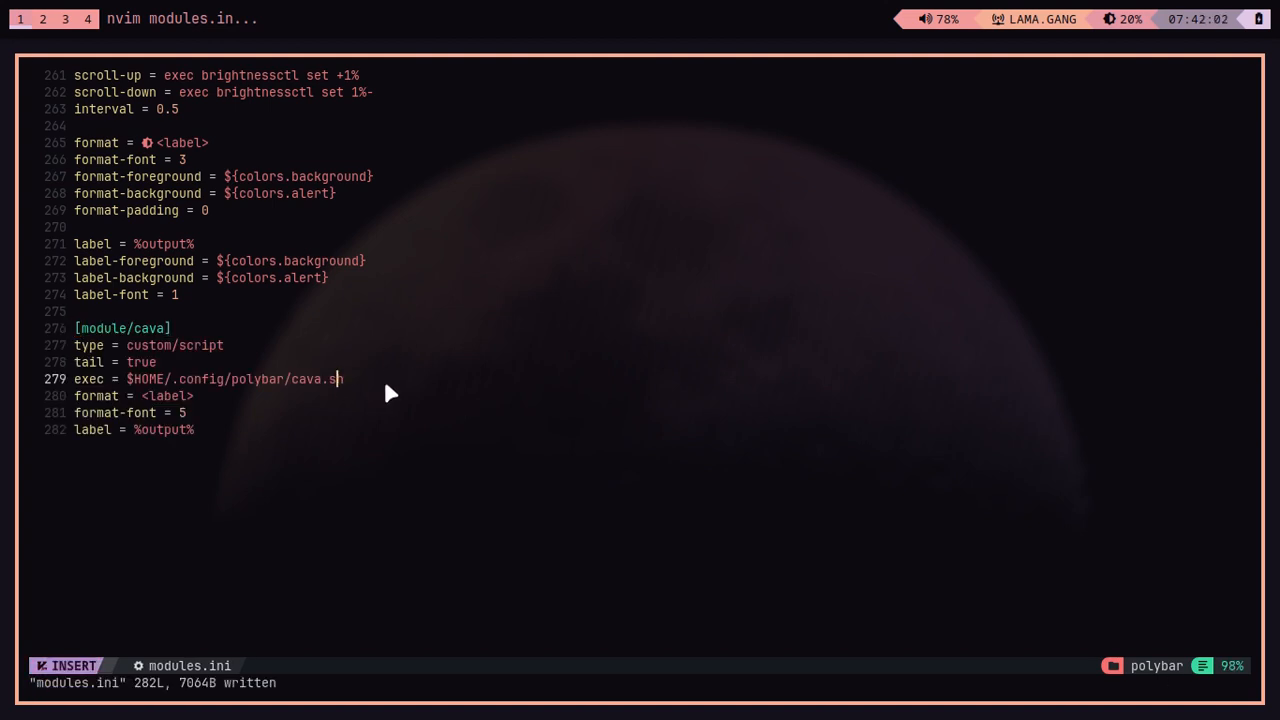
key("BackSpace")
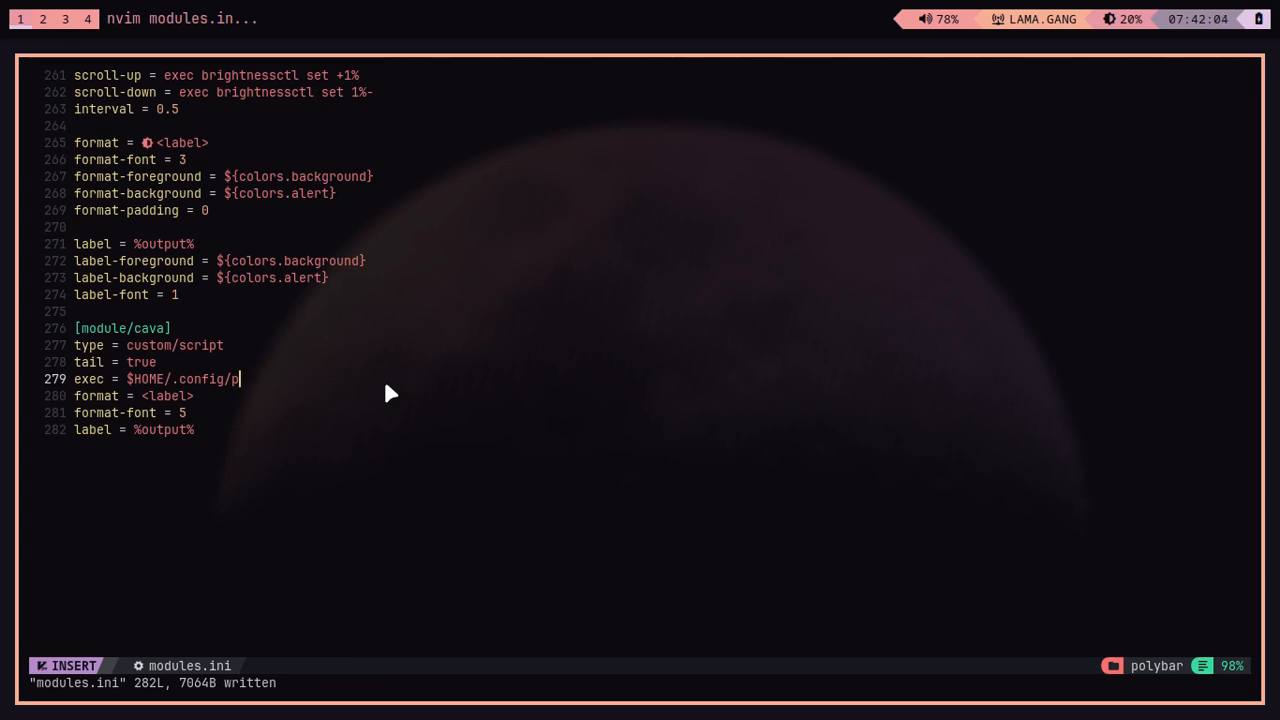
type("i3/polybar/scripts/")
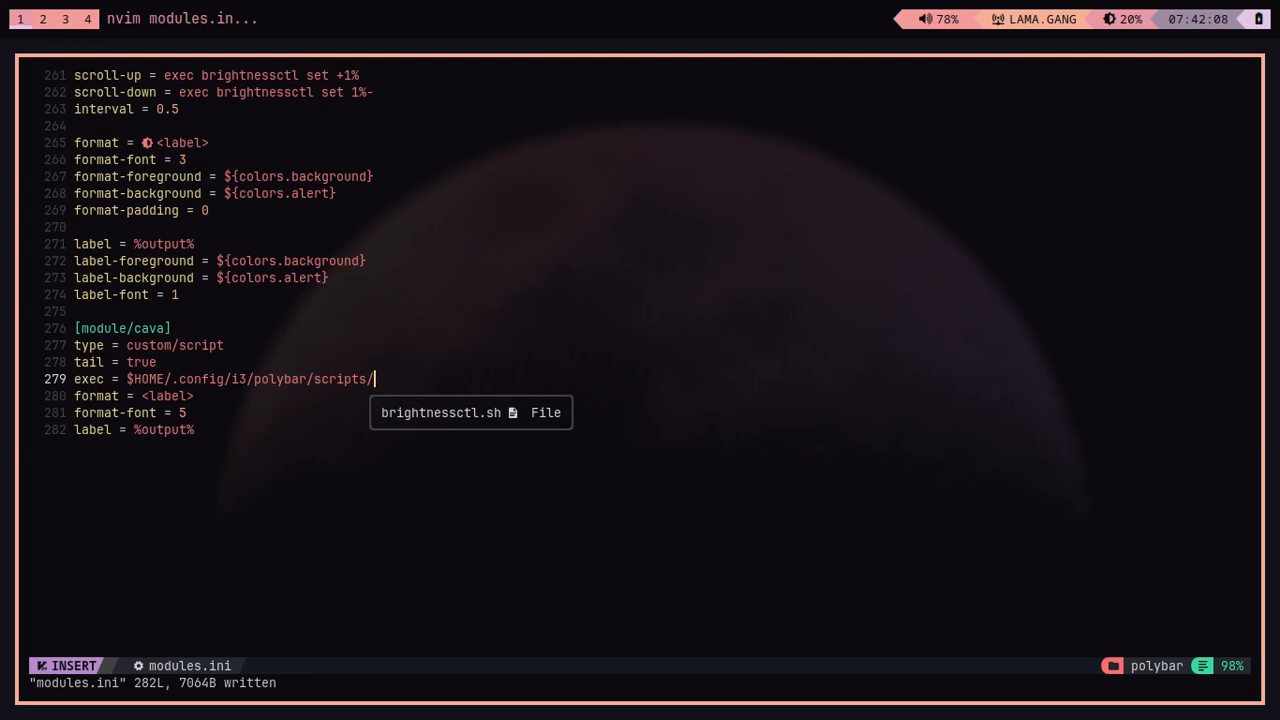
type("cav")
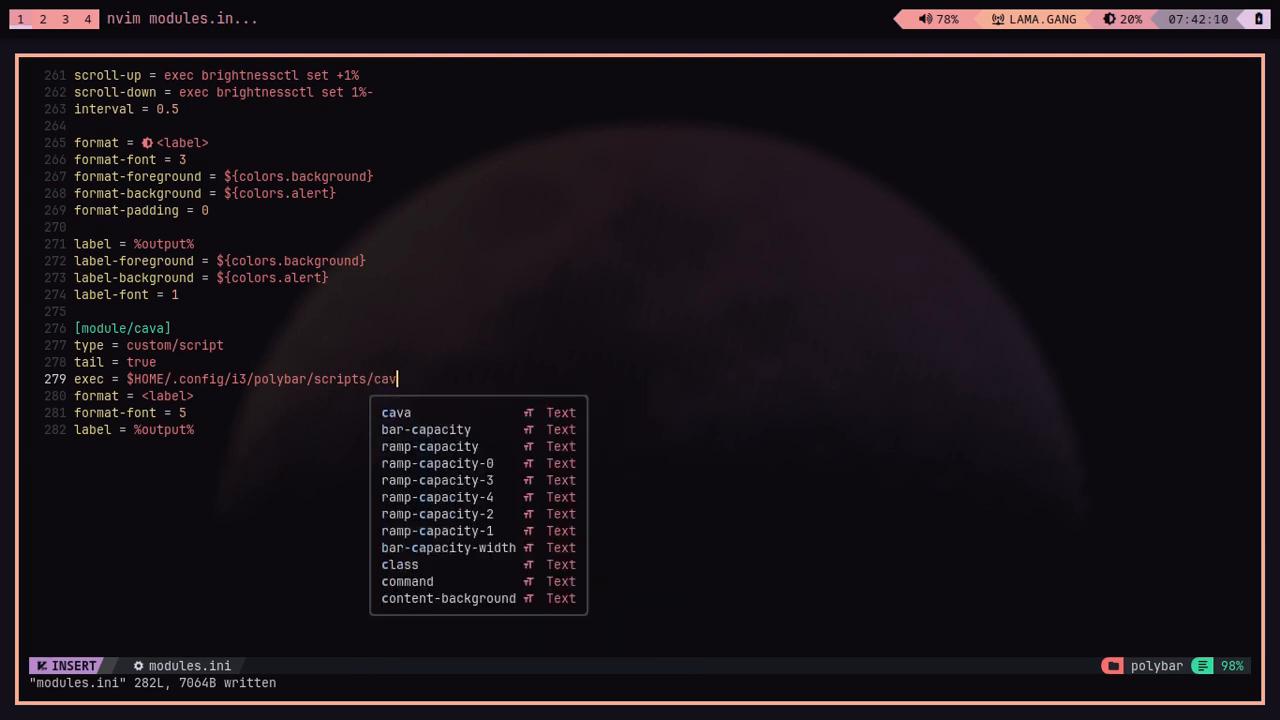
key("Escape")
type(":edit")
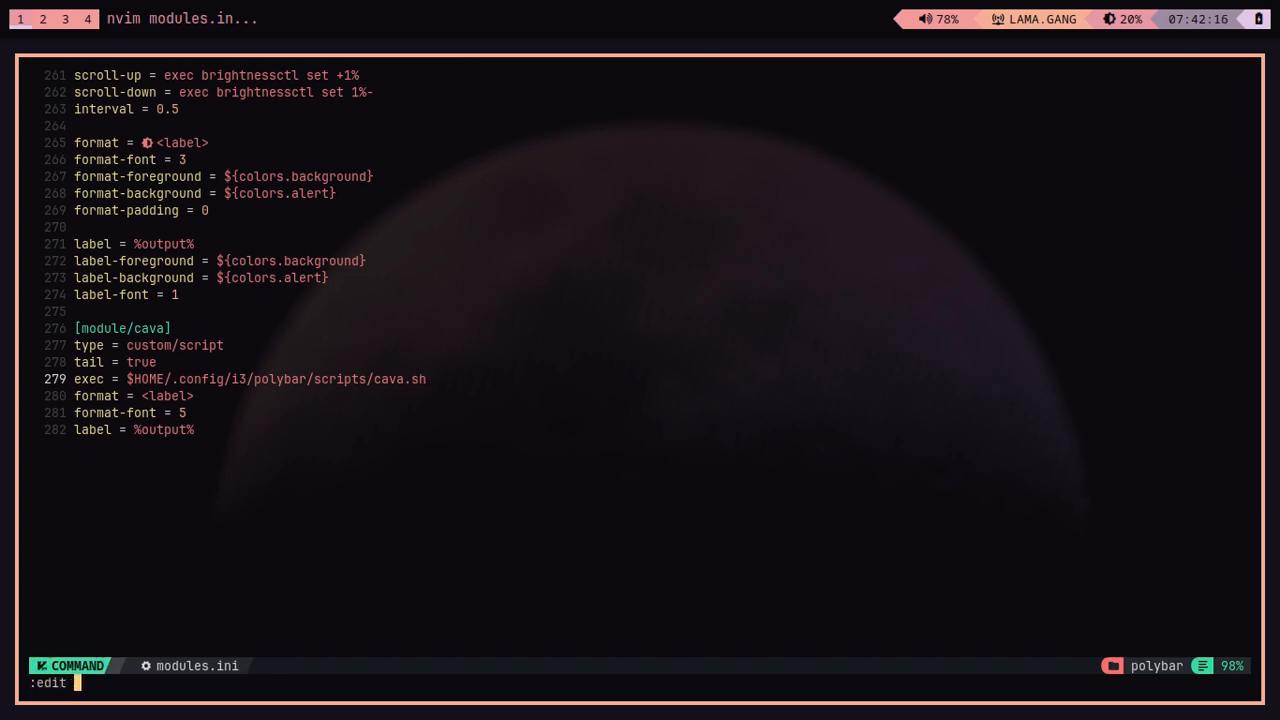
key("Tab")
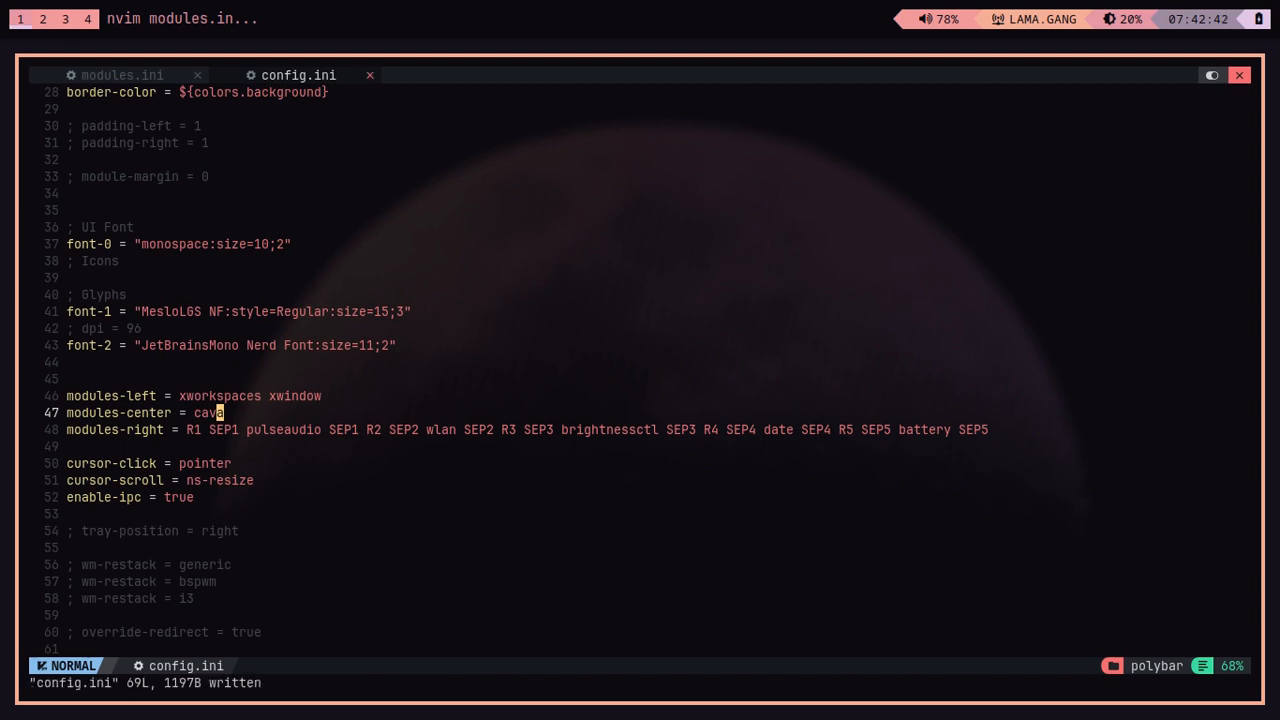
Step: Create ~/.config/i3/polybar/scripts/cava.sh as a new file with :edit
type(":edit")
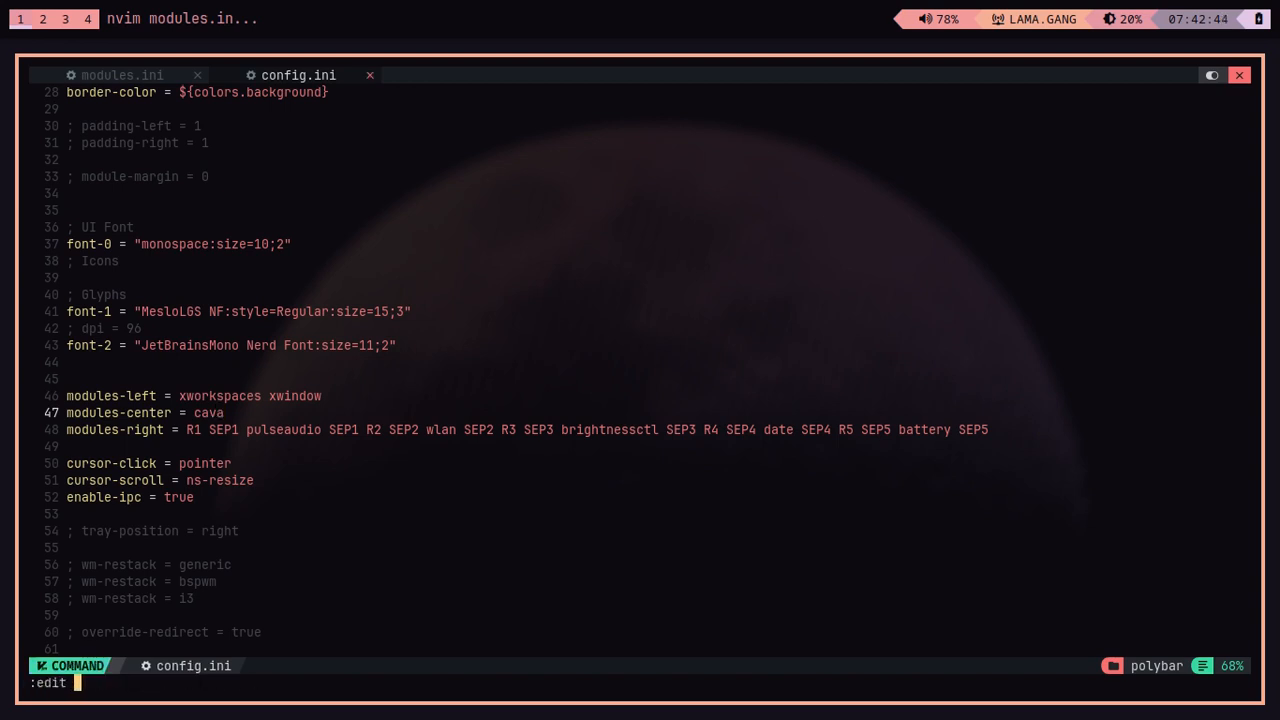
type("~/.")
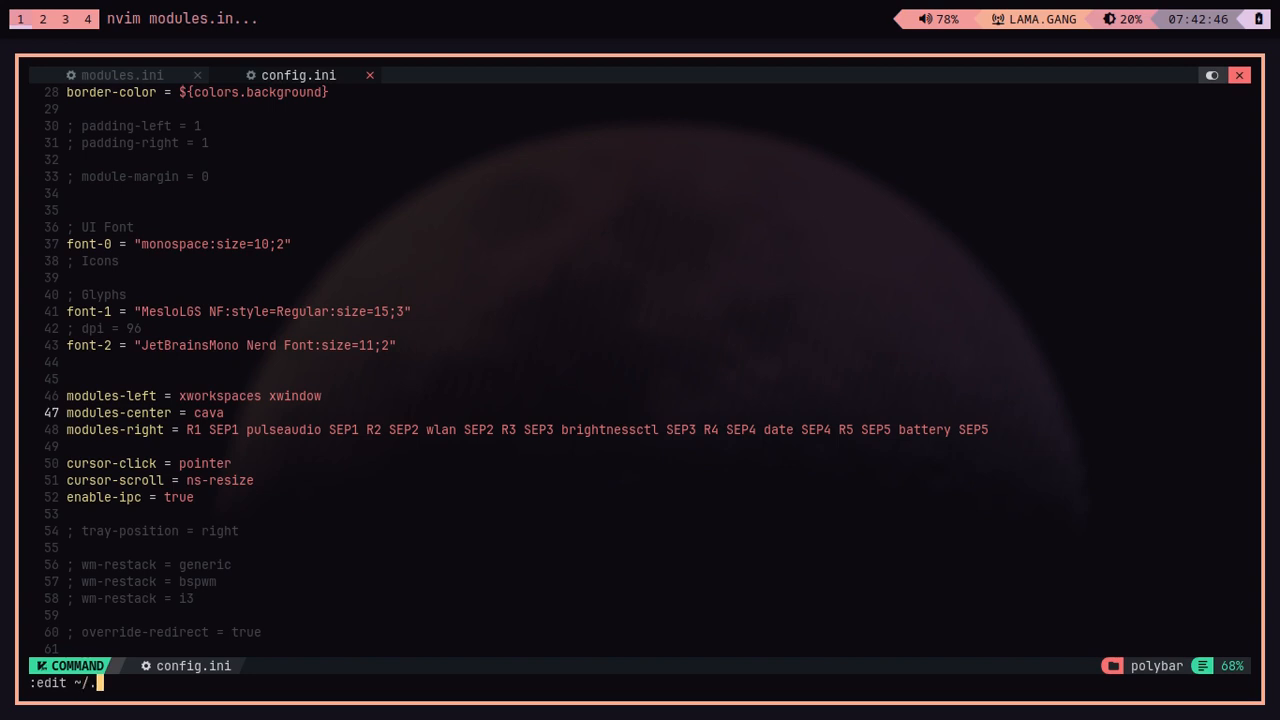
type("config/i3/")
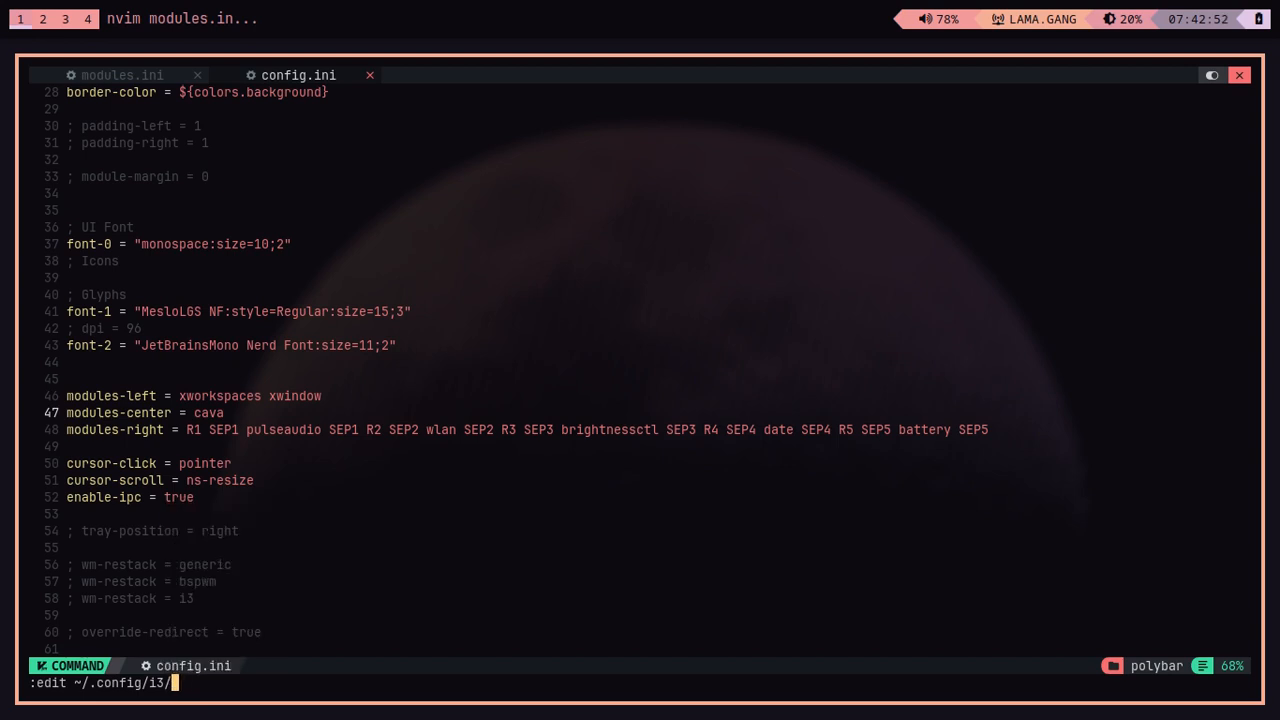
type("polybar/scripts/")
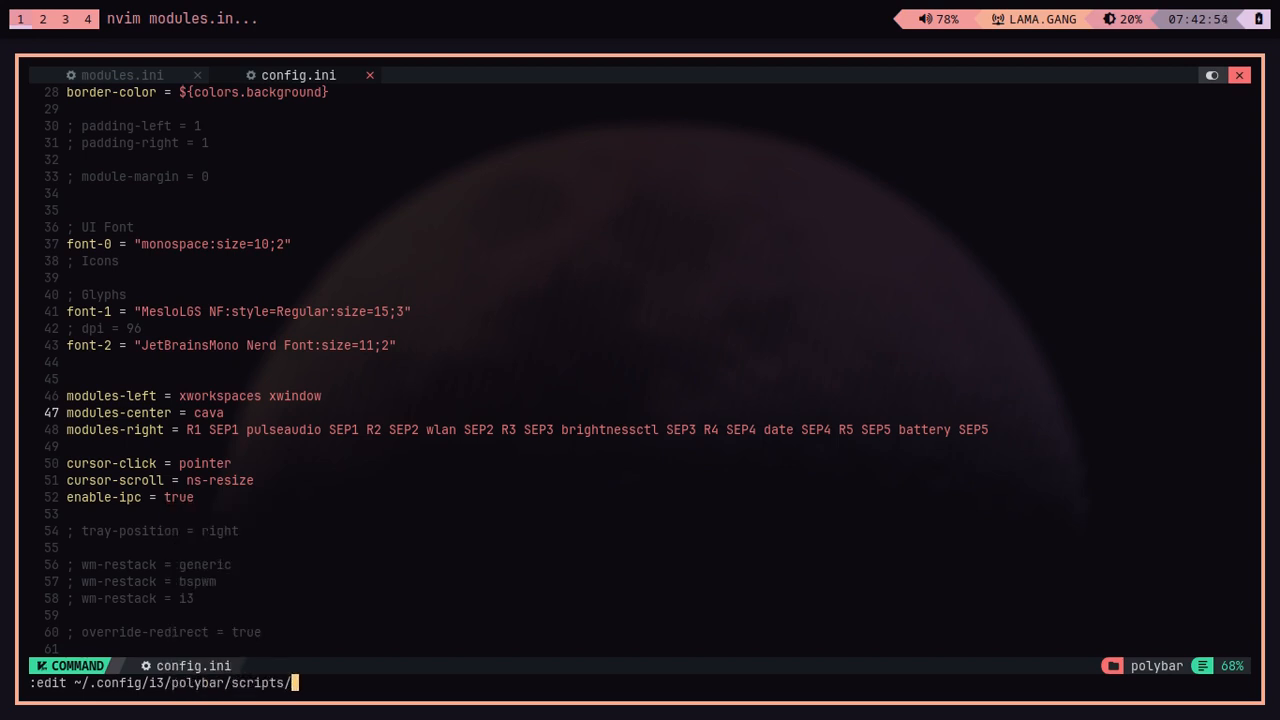
type("cava.sh")
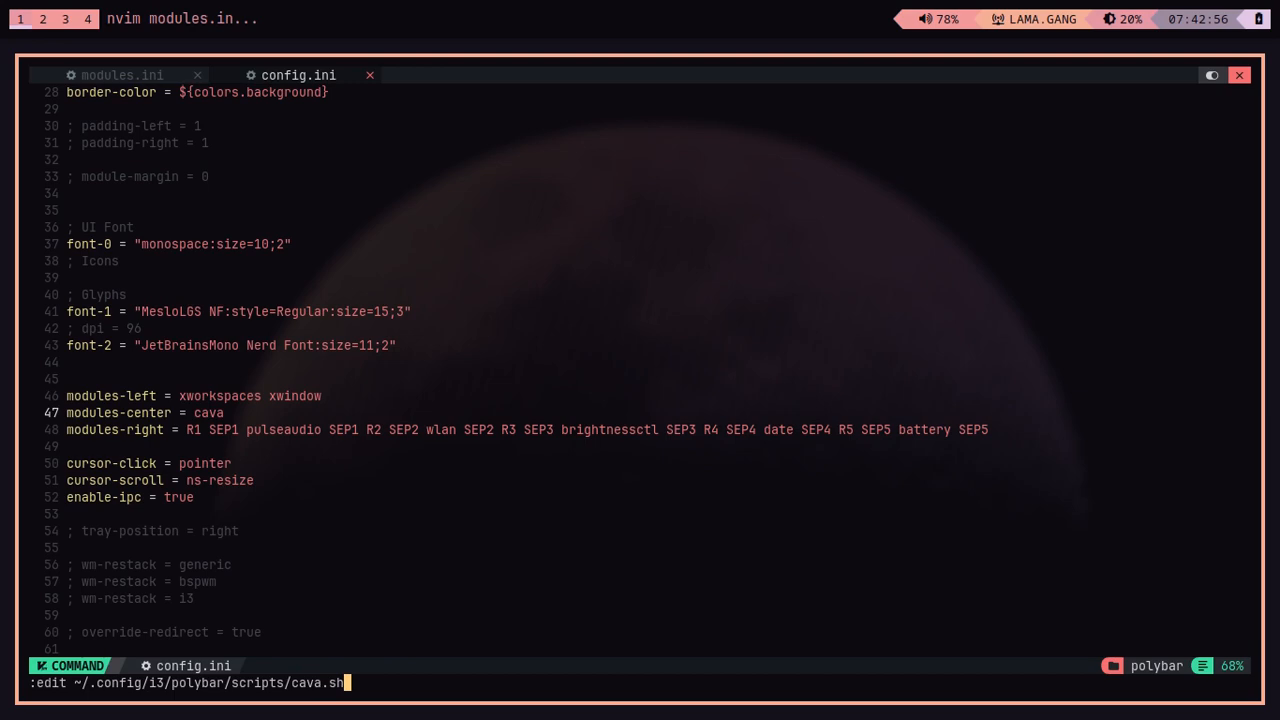
key("Return")
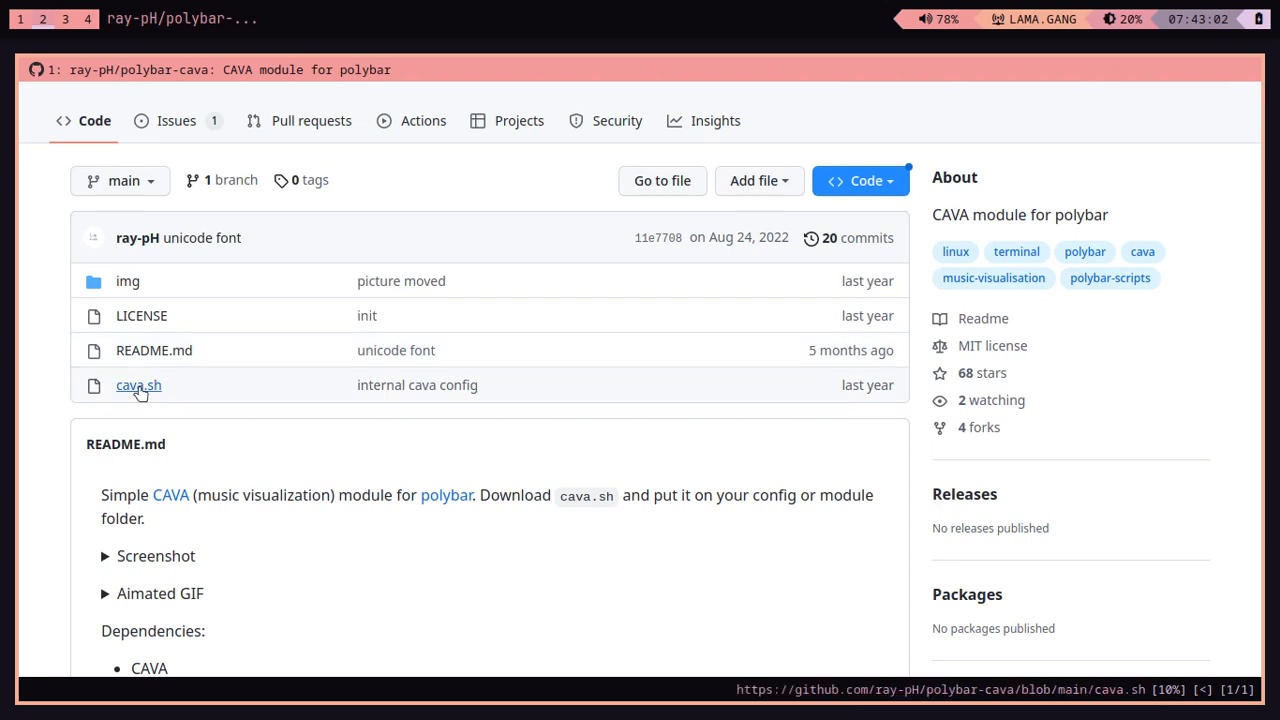
Step: Open cava.sh on the polybar-cava GitHub page and scroll through its source
left_click(138, 385)
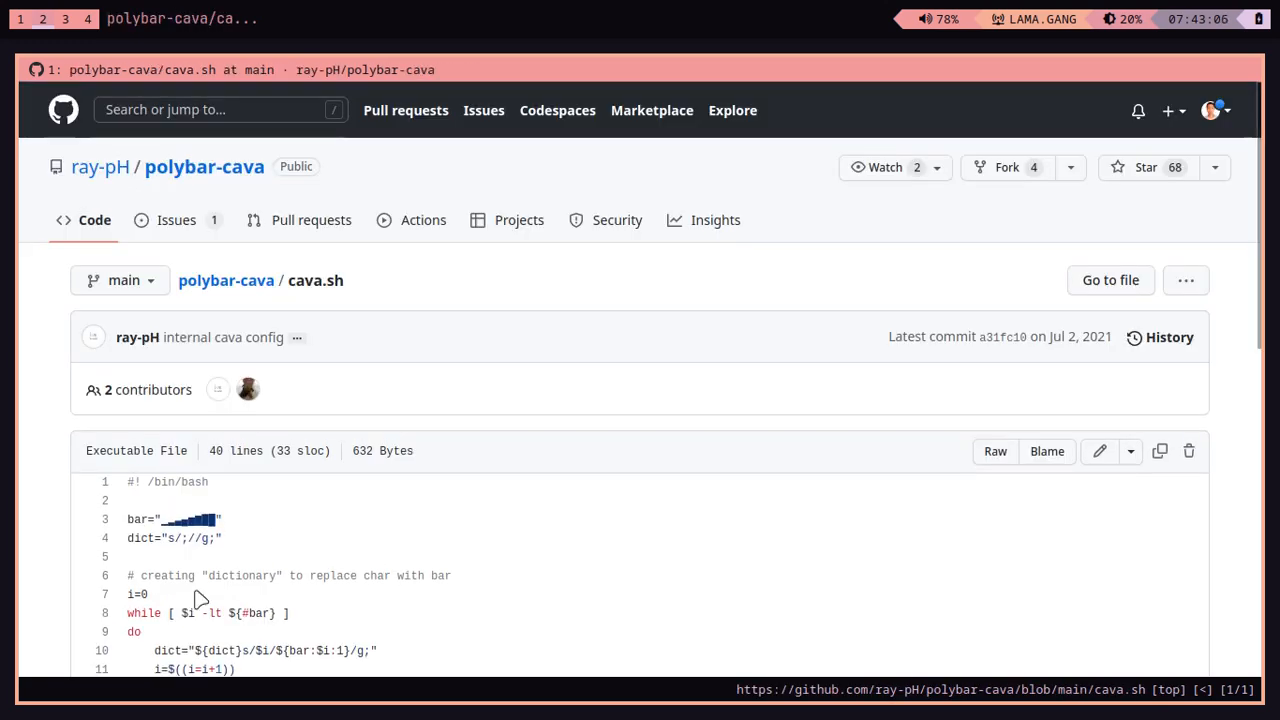
scroll("down", 3)
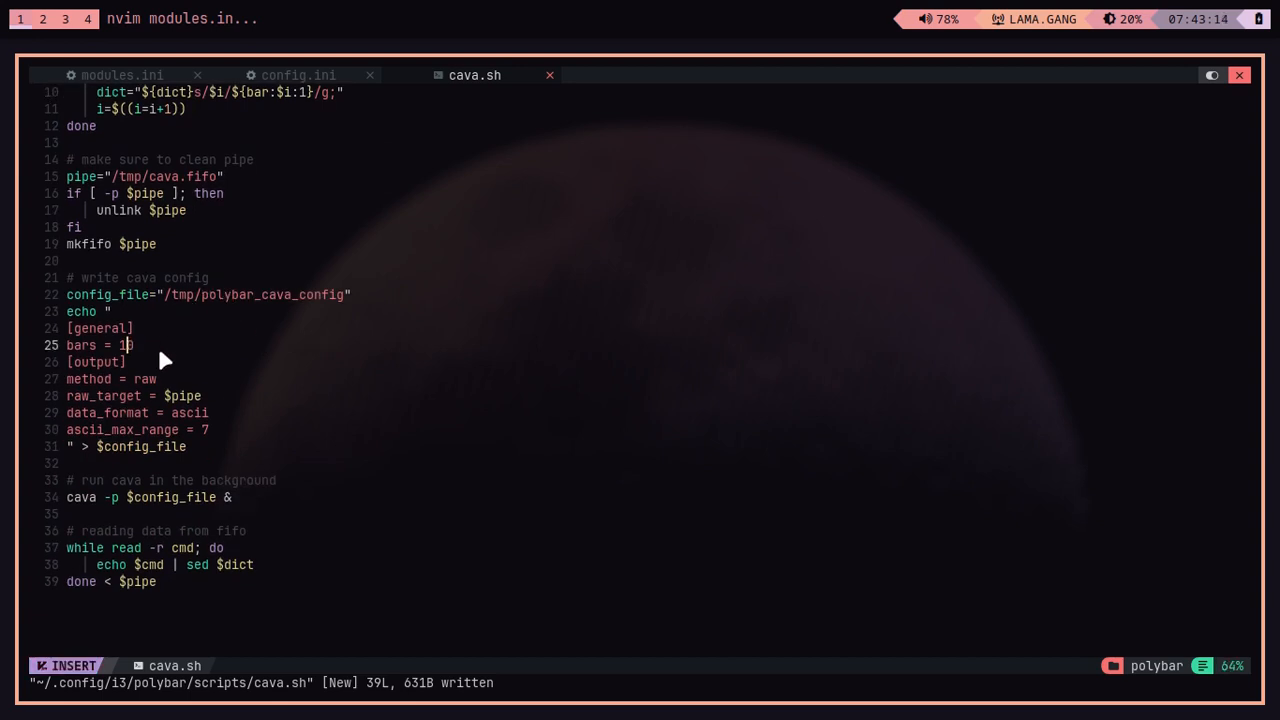
Step: Try bars = 20, revert to 10, then save and close cava.sh
type("2")
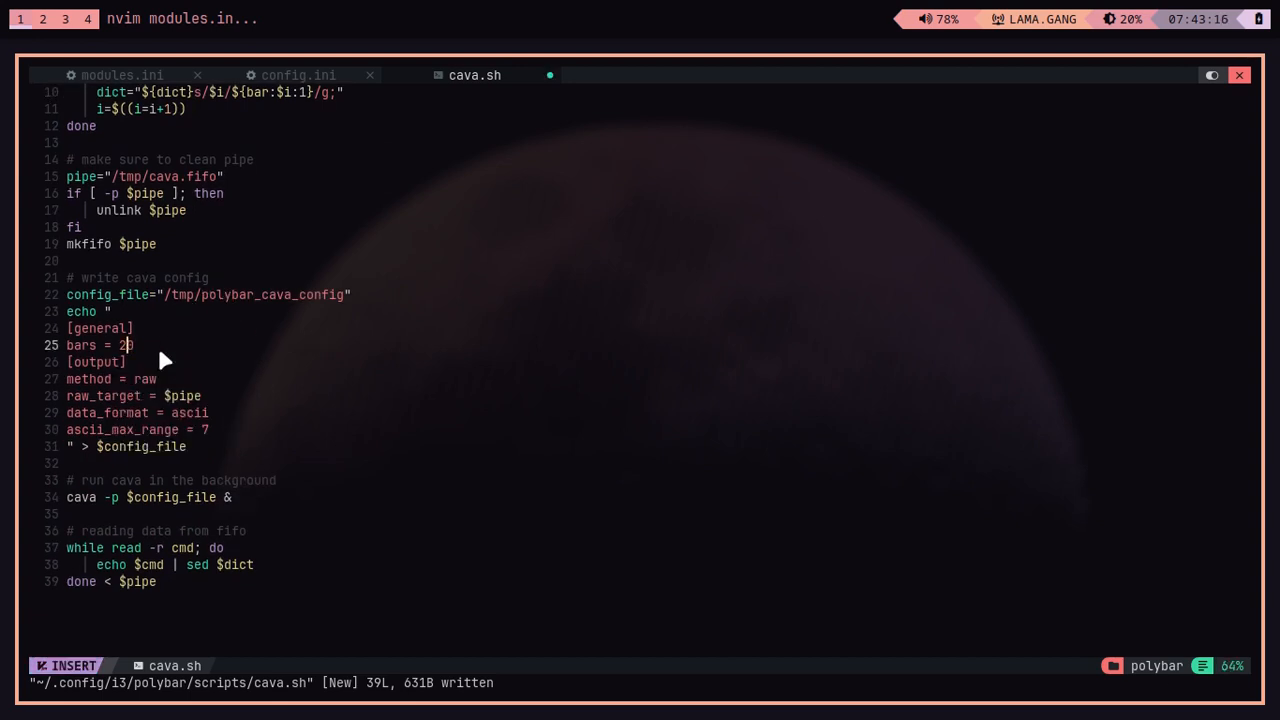
key("Escape")
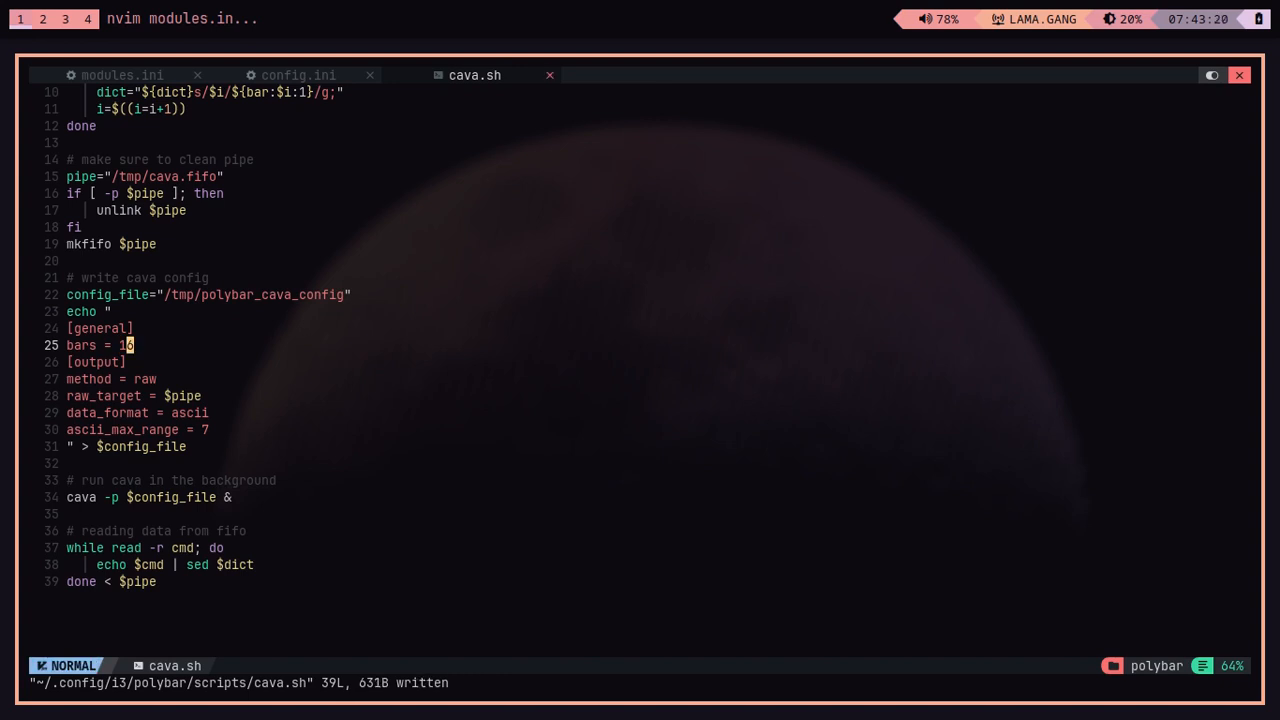
mouse_move(556, 78)
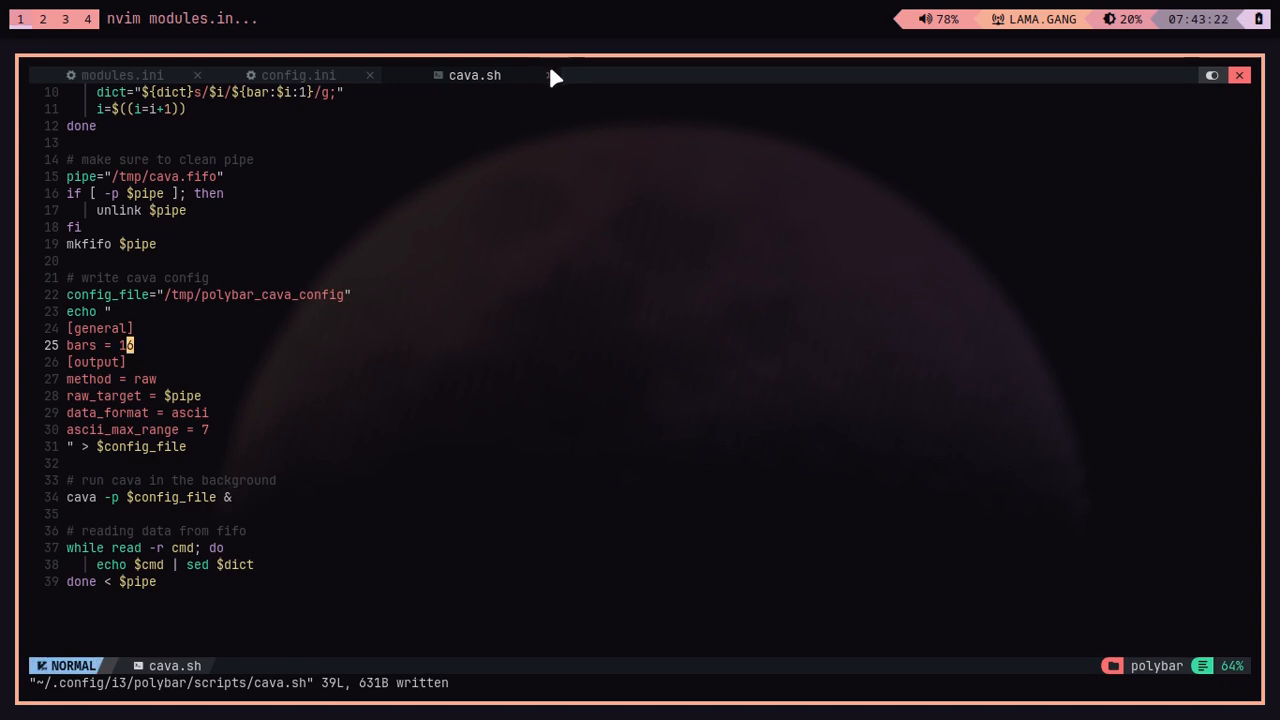
left_click(298, 75)
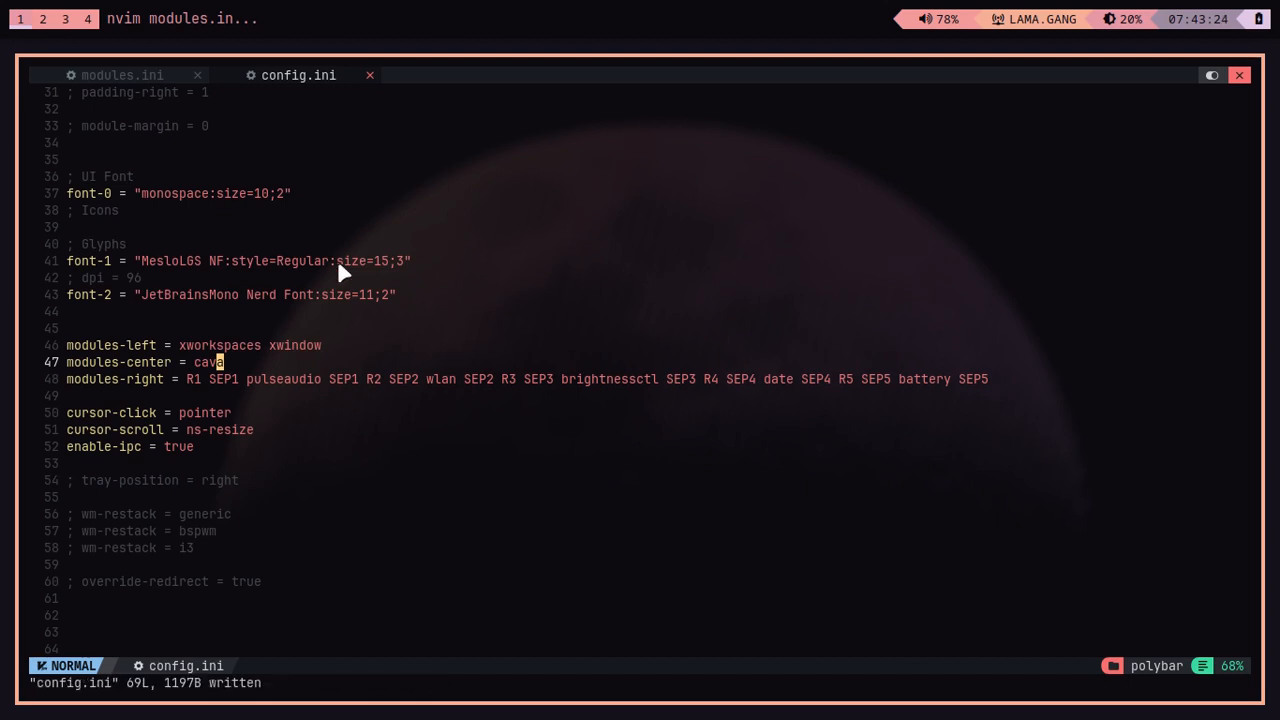
Step: Edit the cava module's format-font in modules.ini, then visit config.ini and return to modules.ini
left_click(122, 75)
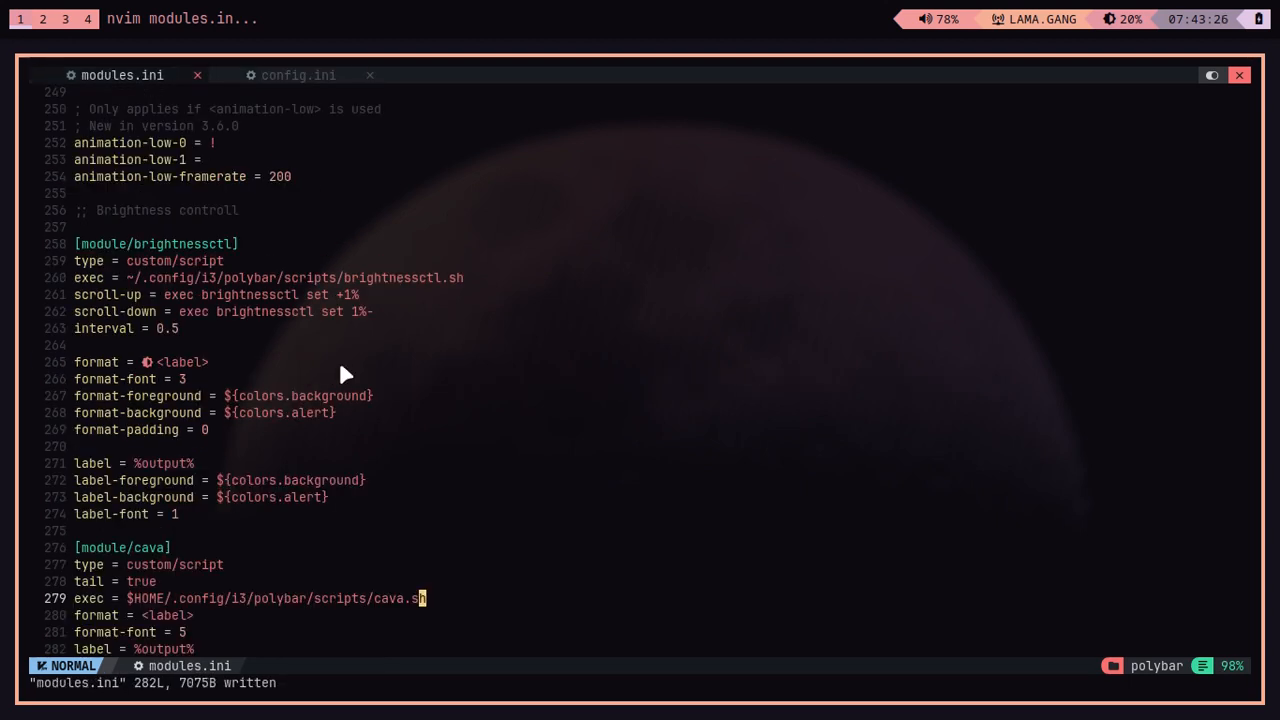
scroll("down", 3)
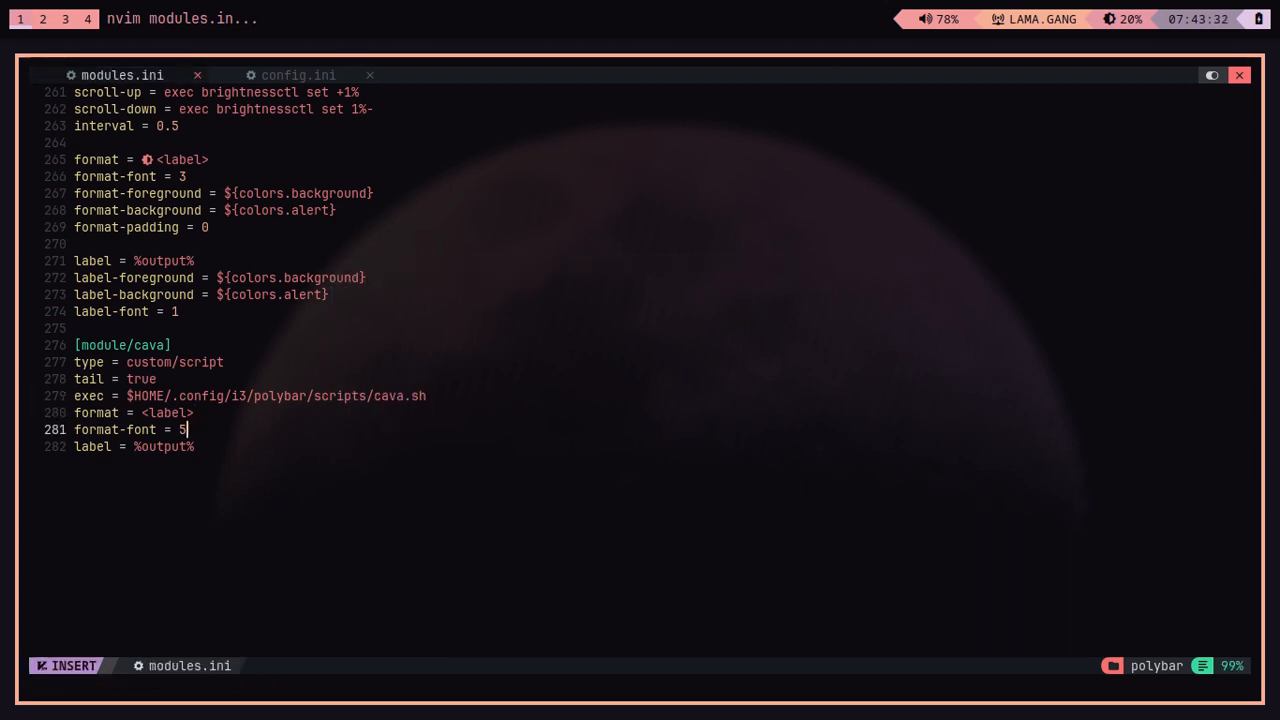
key("Escape")
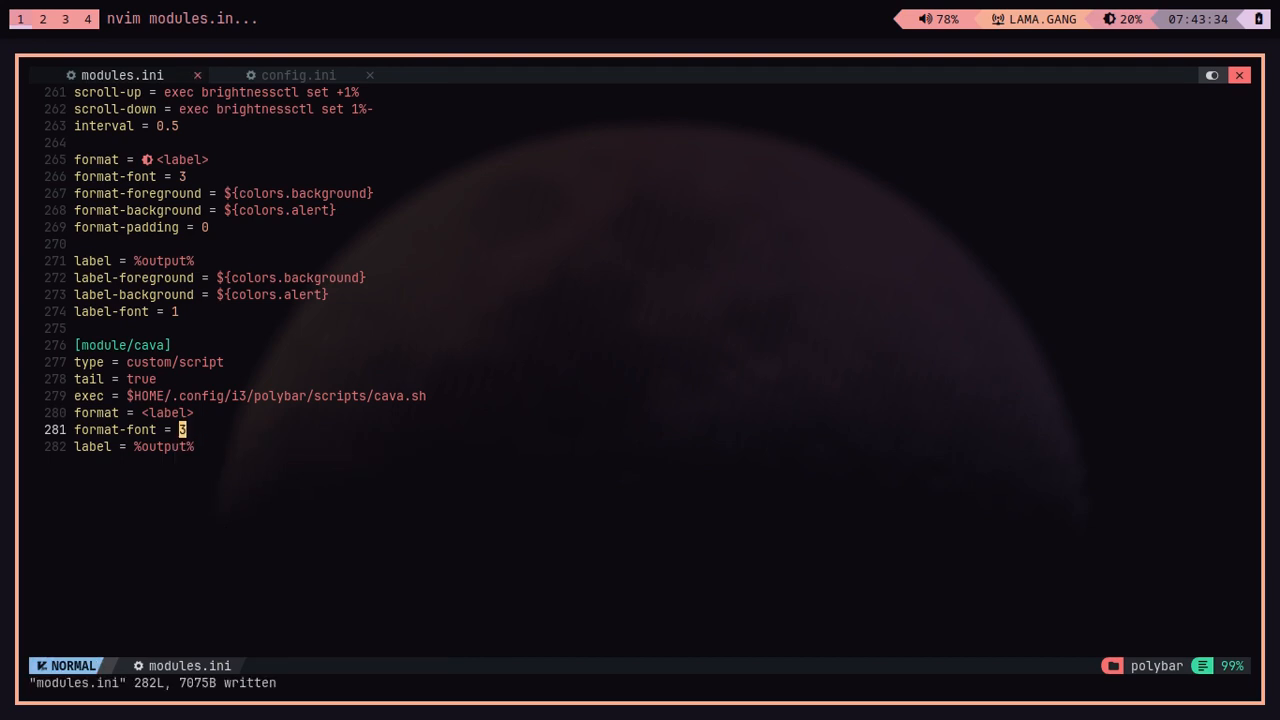
left_click(298, 75)
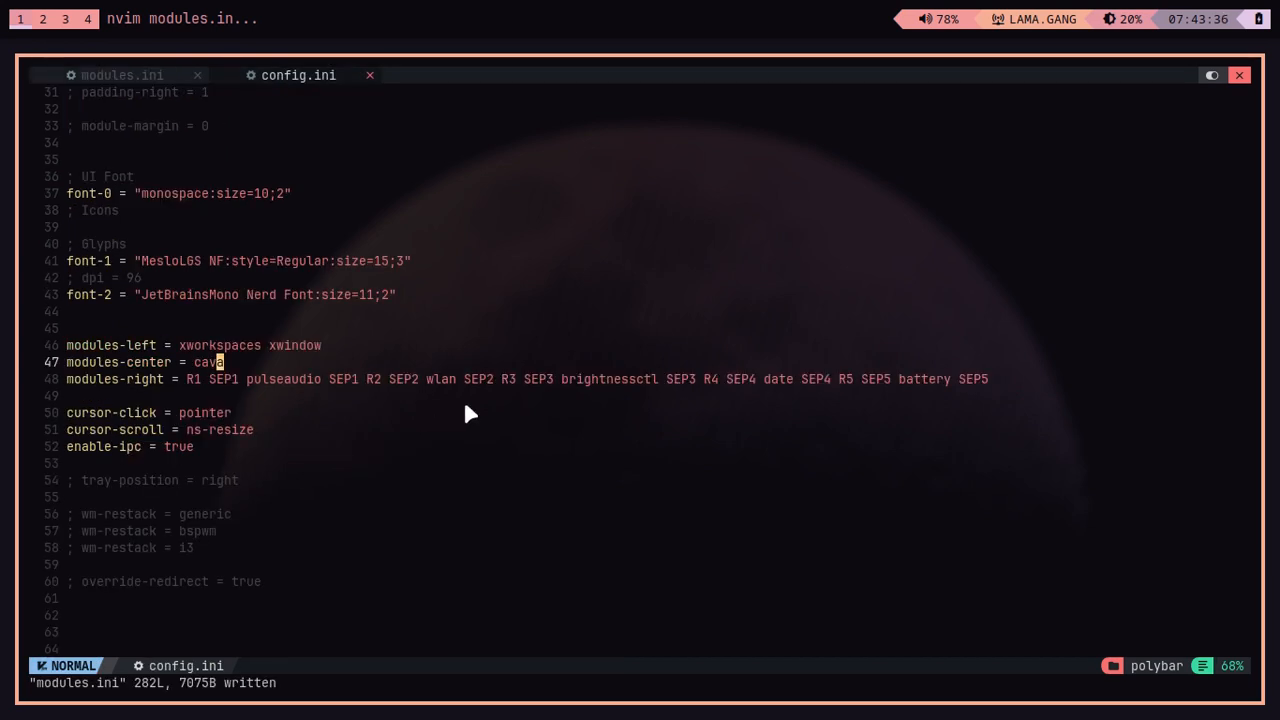
scroll("up", 3)
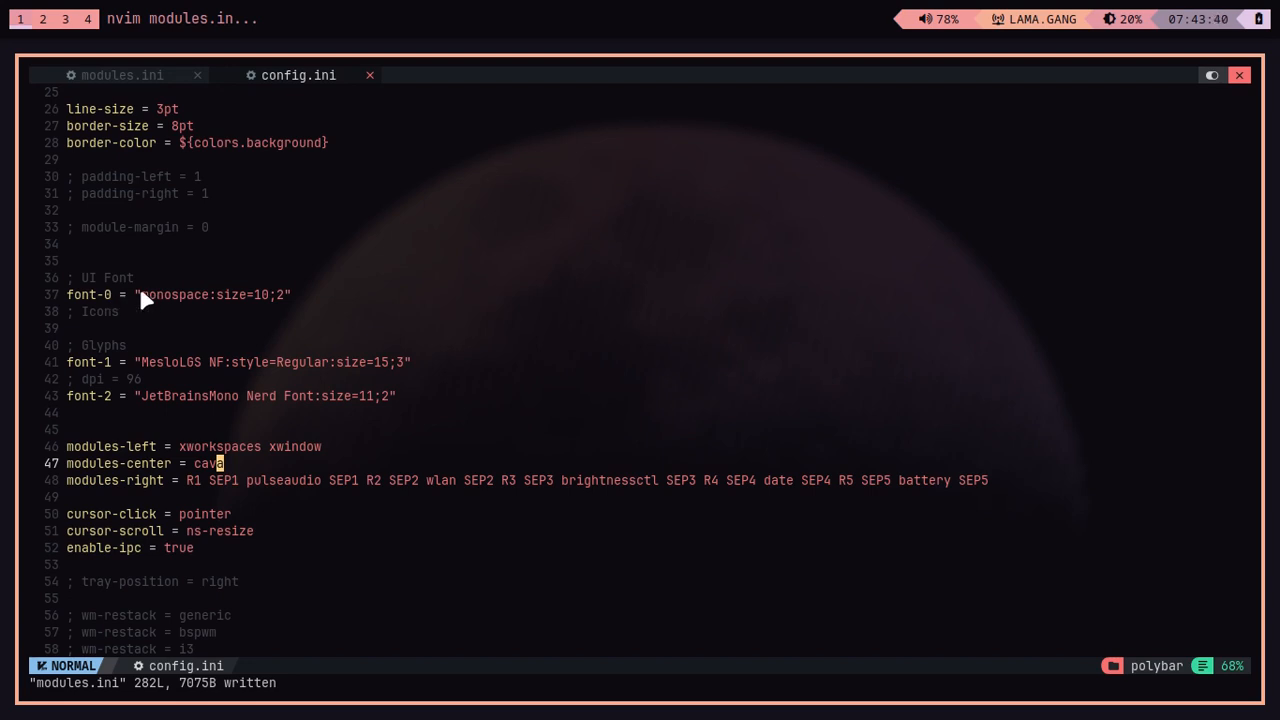
mouse_move(130, 347)
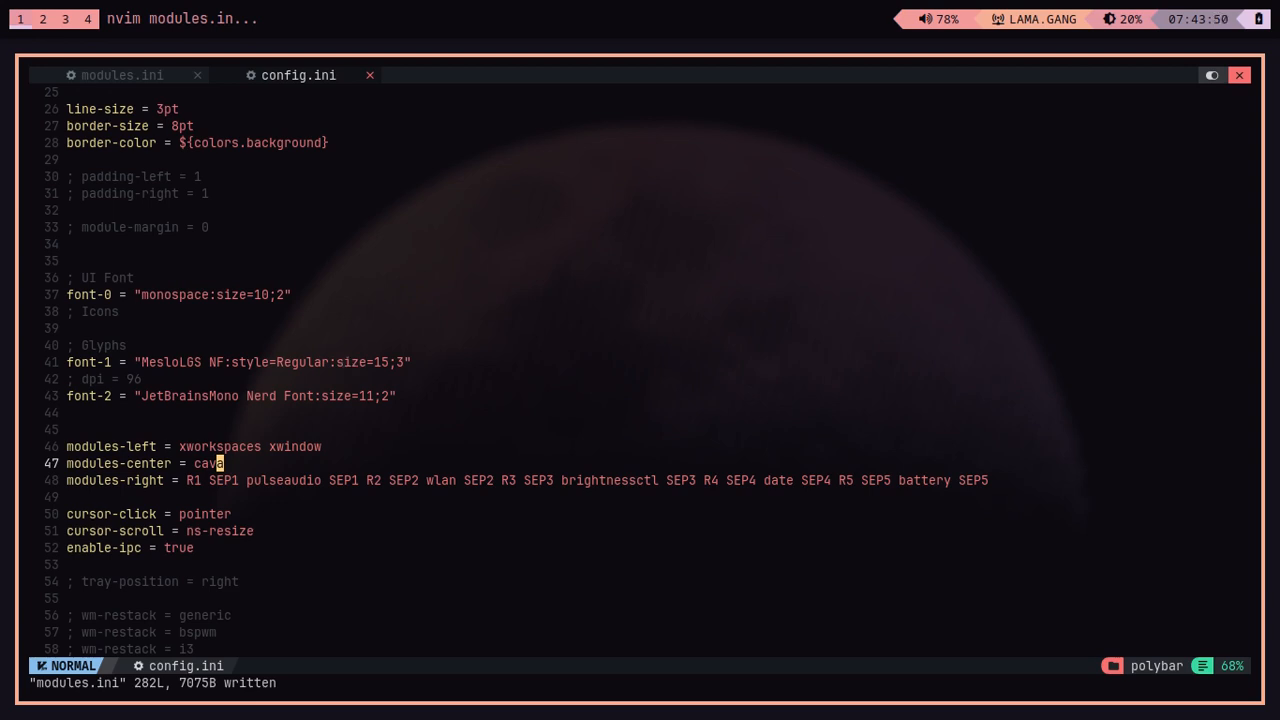
mouse_move(900, 22)
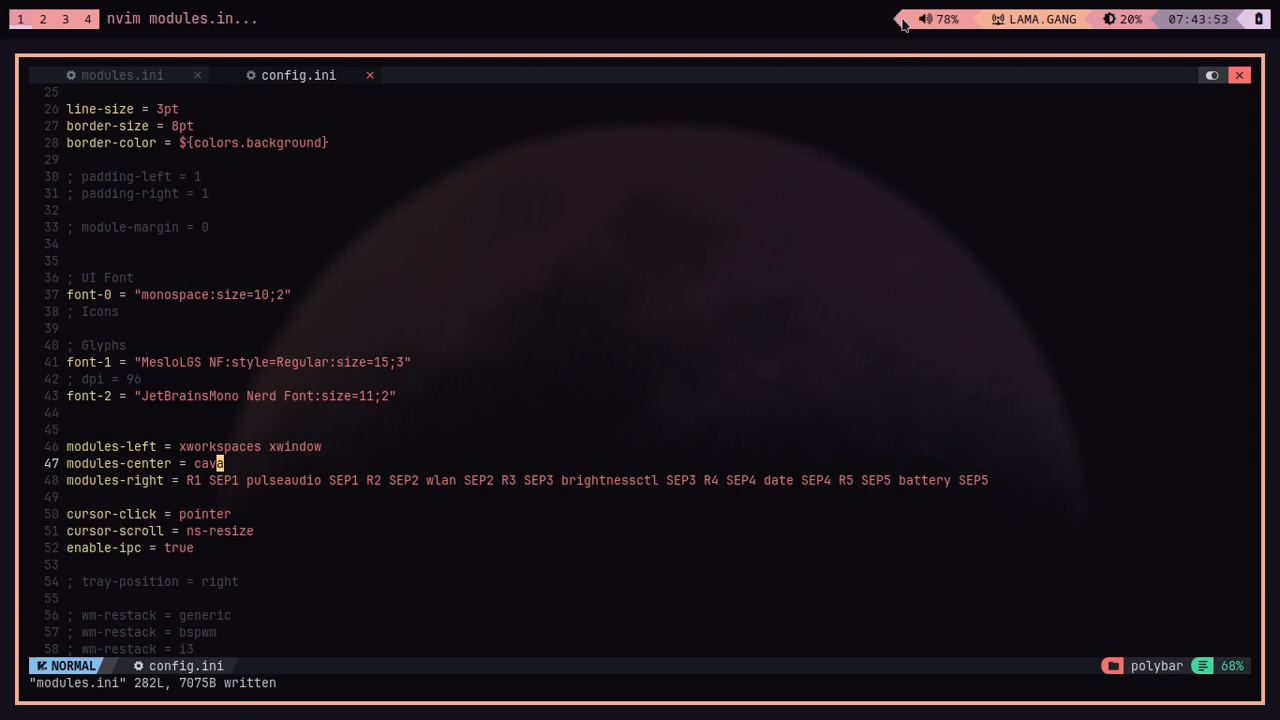
mouse_move(363, 387)
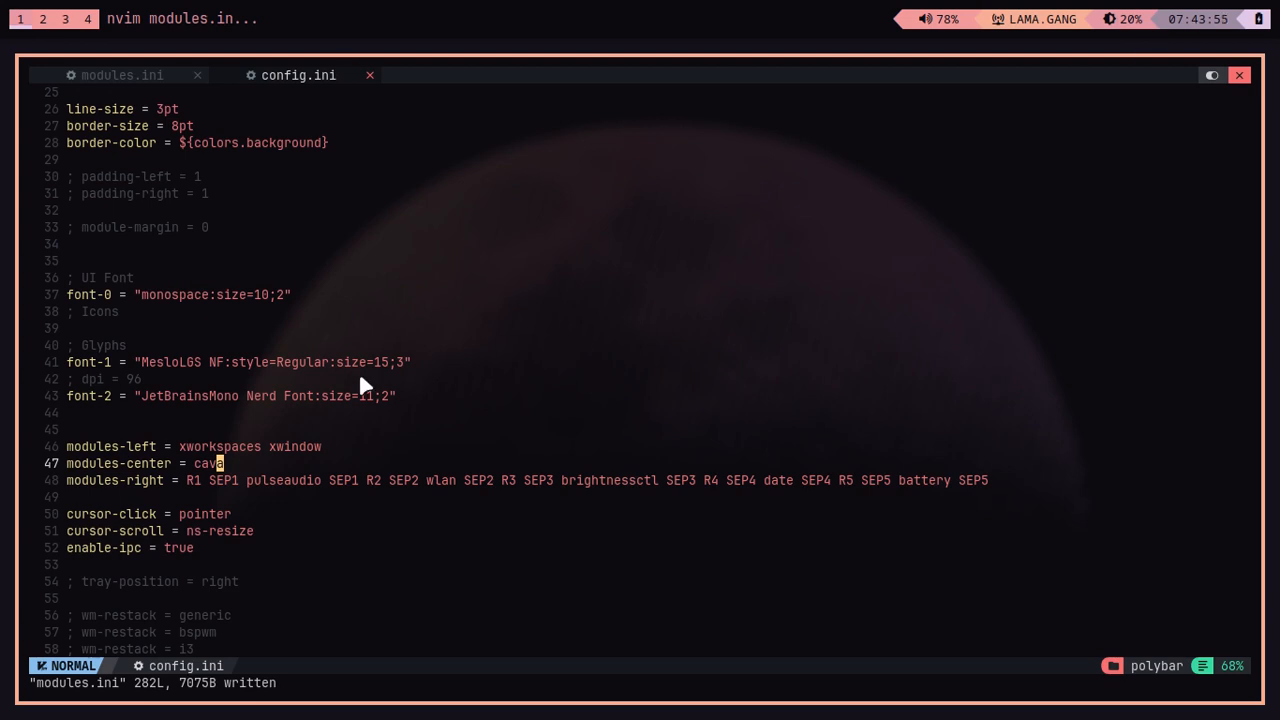
mouse_move(200, 397)
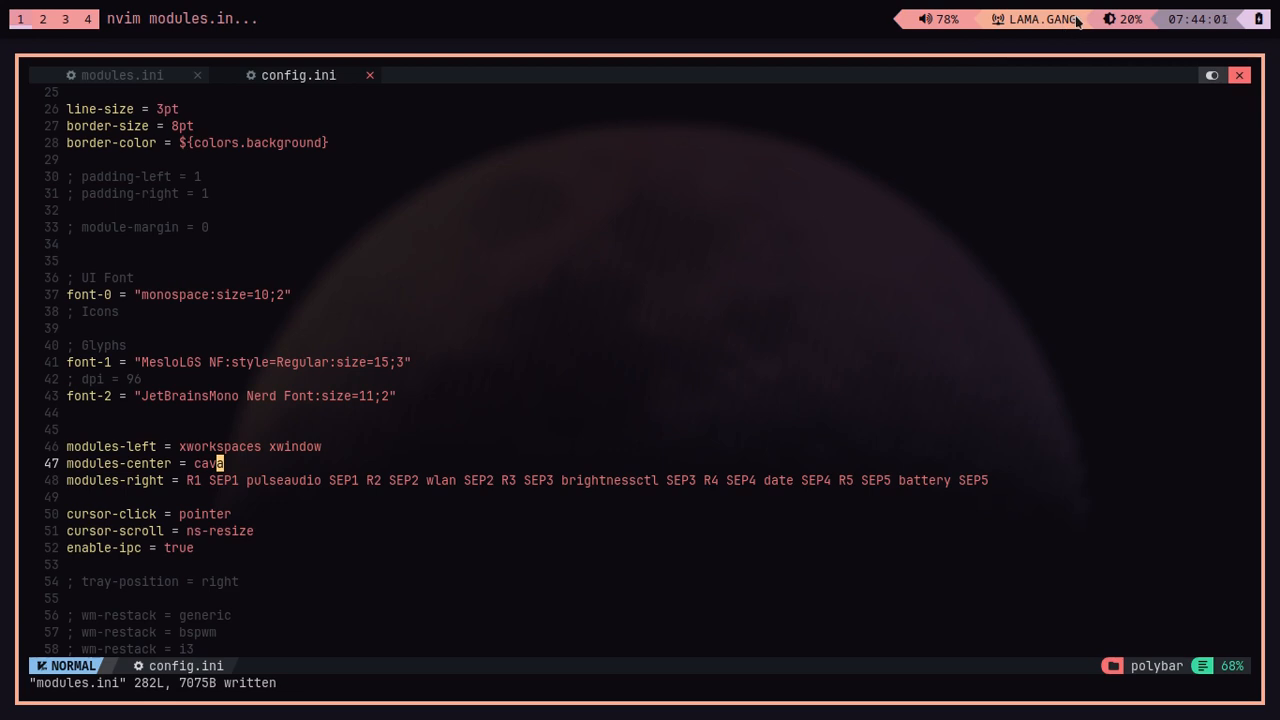
mouse_move(973, 50)
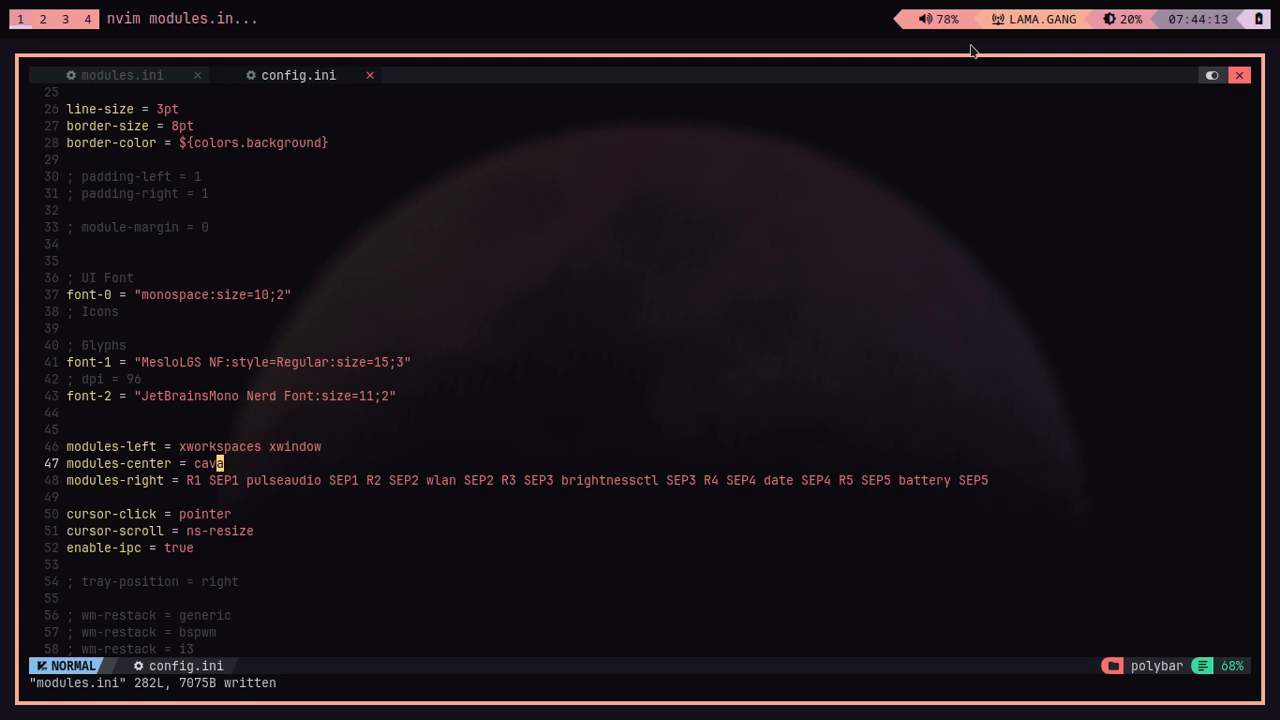
mouse_move(181, 380)
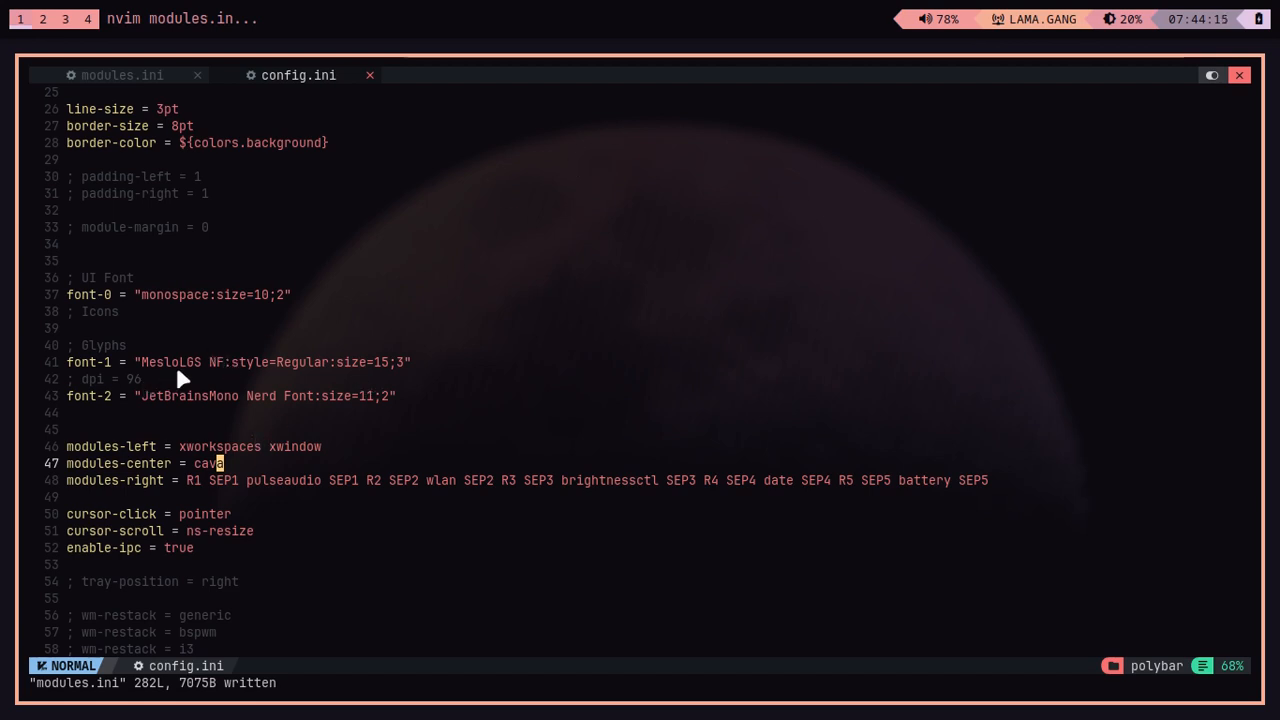
mouse_move(143, 388)
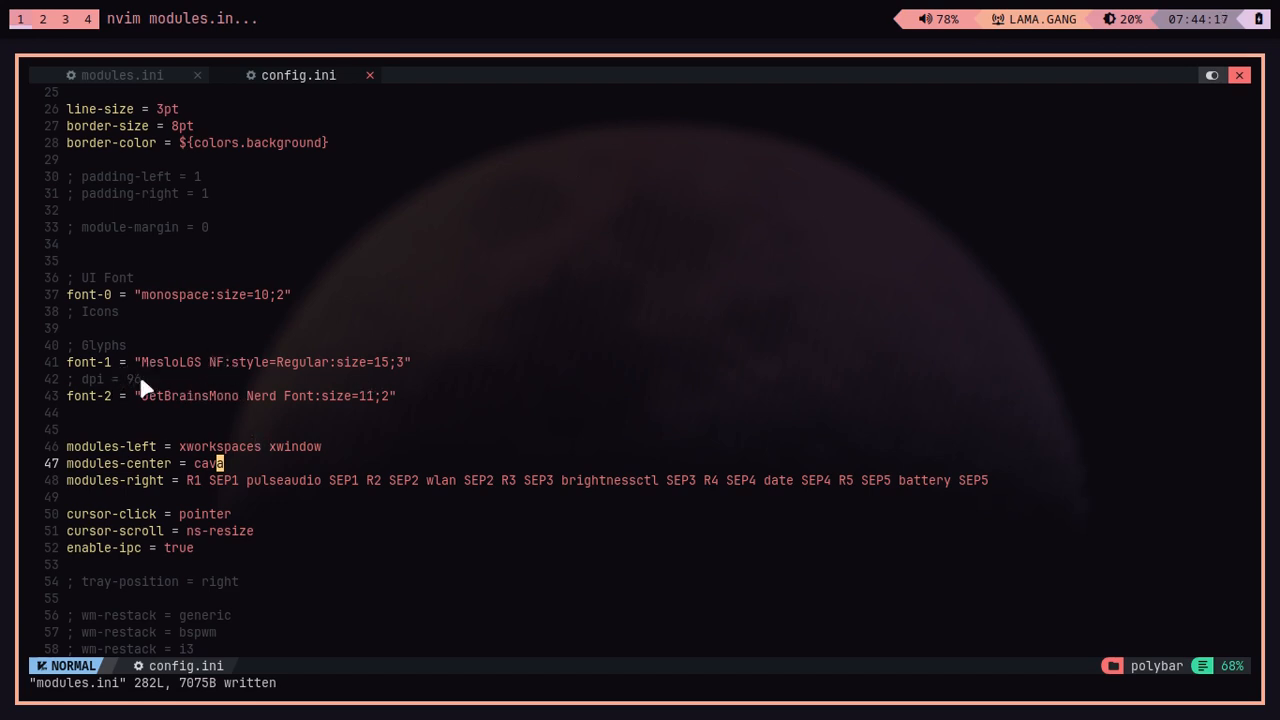
mouse_move(68, 368)
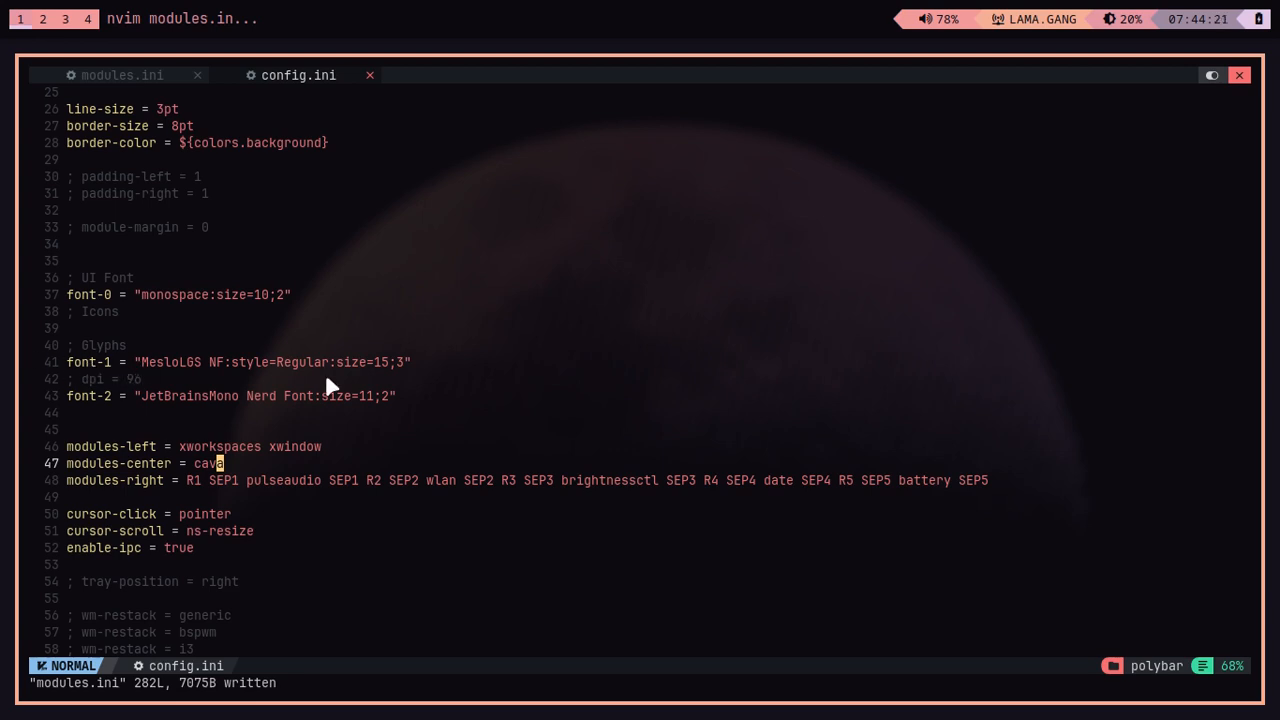
left_click(122, 75)
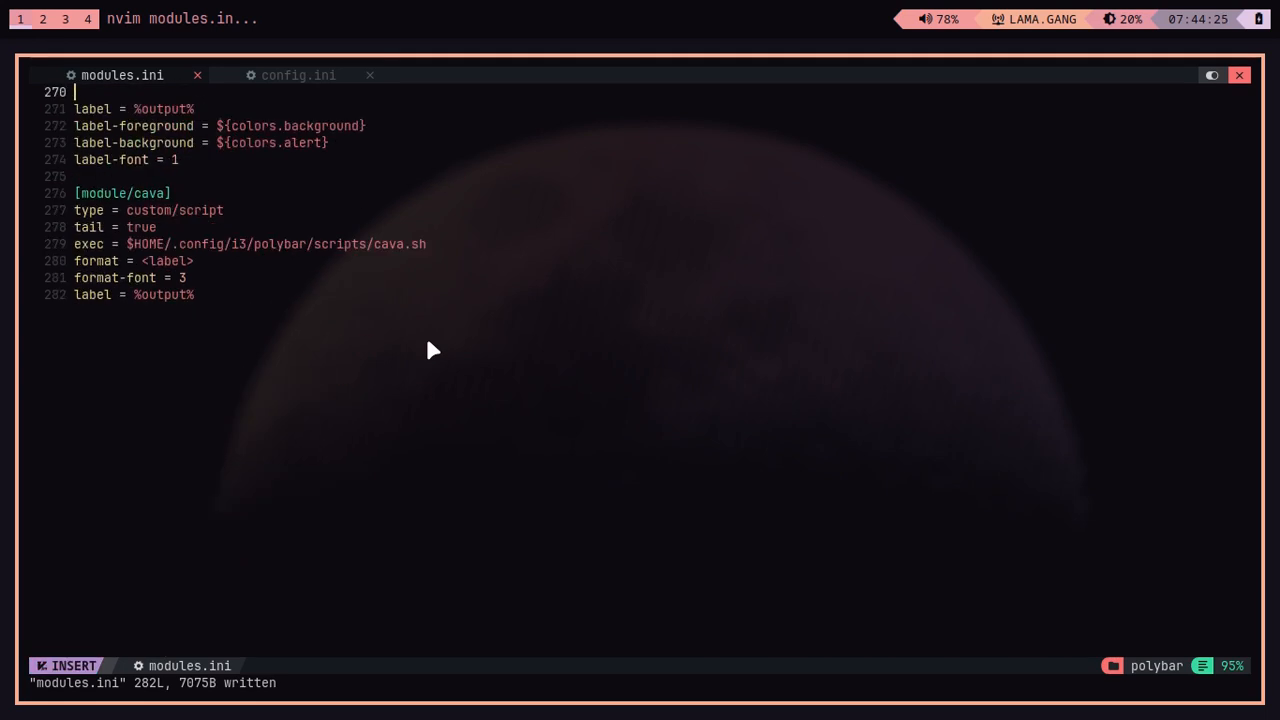
Step: Set the cava module's format-font to 2 and save, switching between config.ini and modules.ini
type("2")
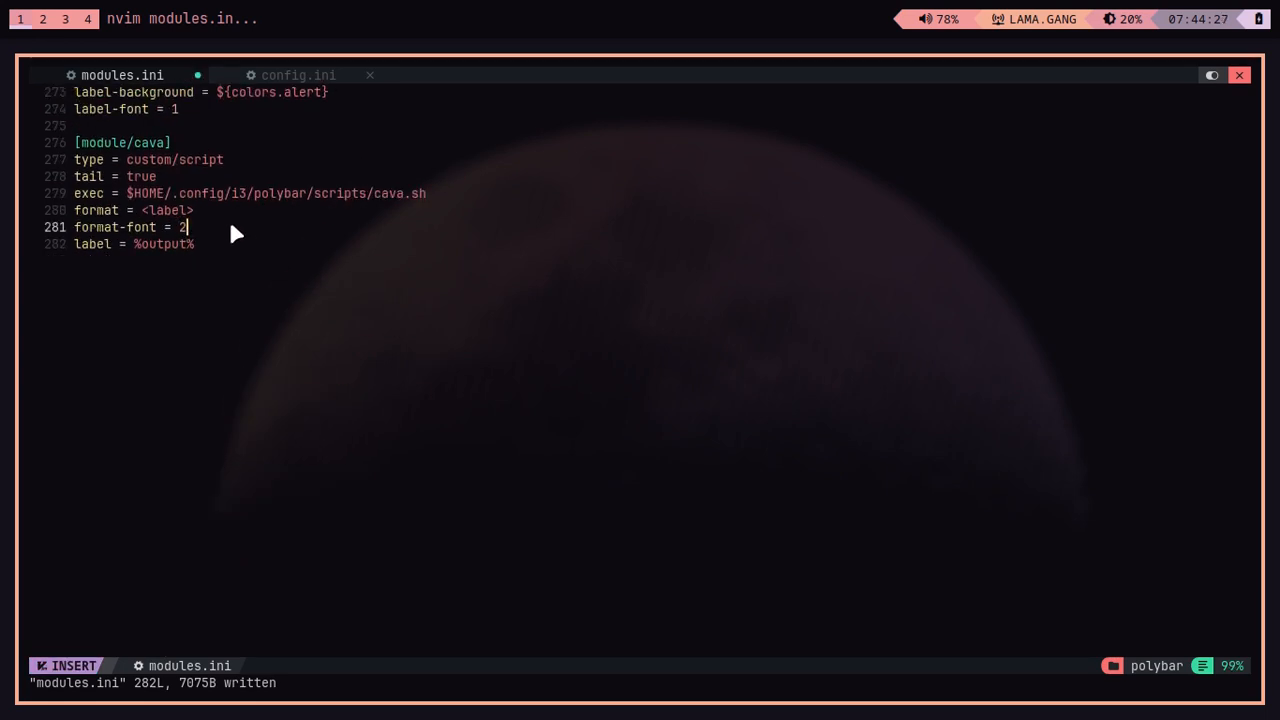
key("Escape")
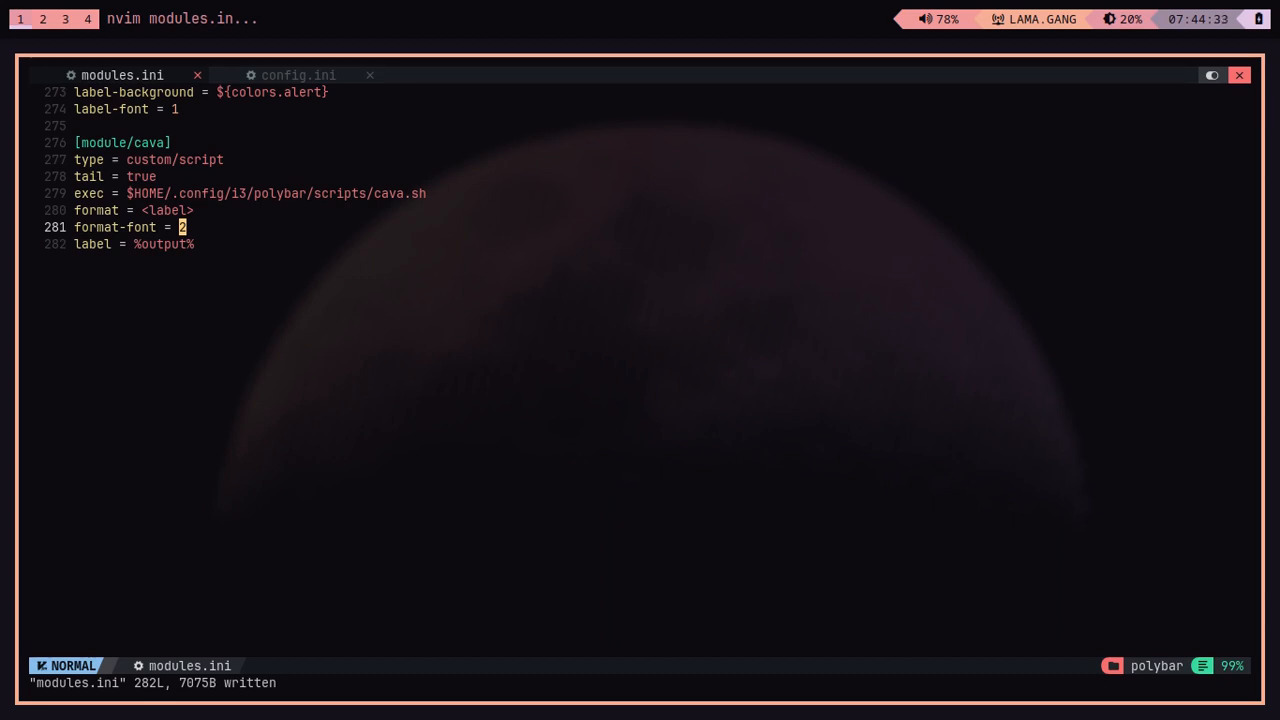
left_click(298, 75)
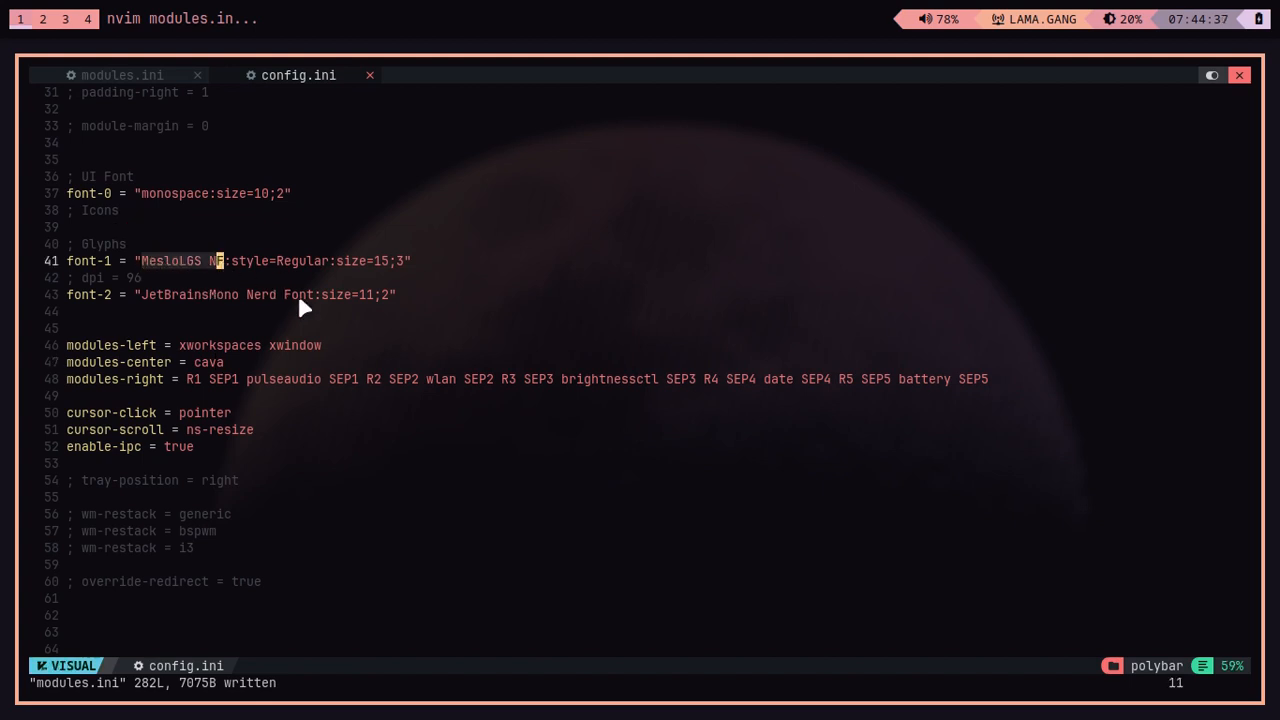
left_click(122, 75)
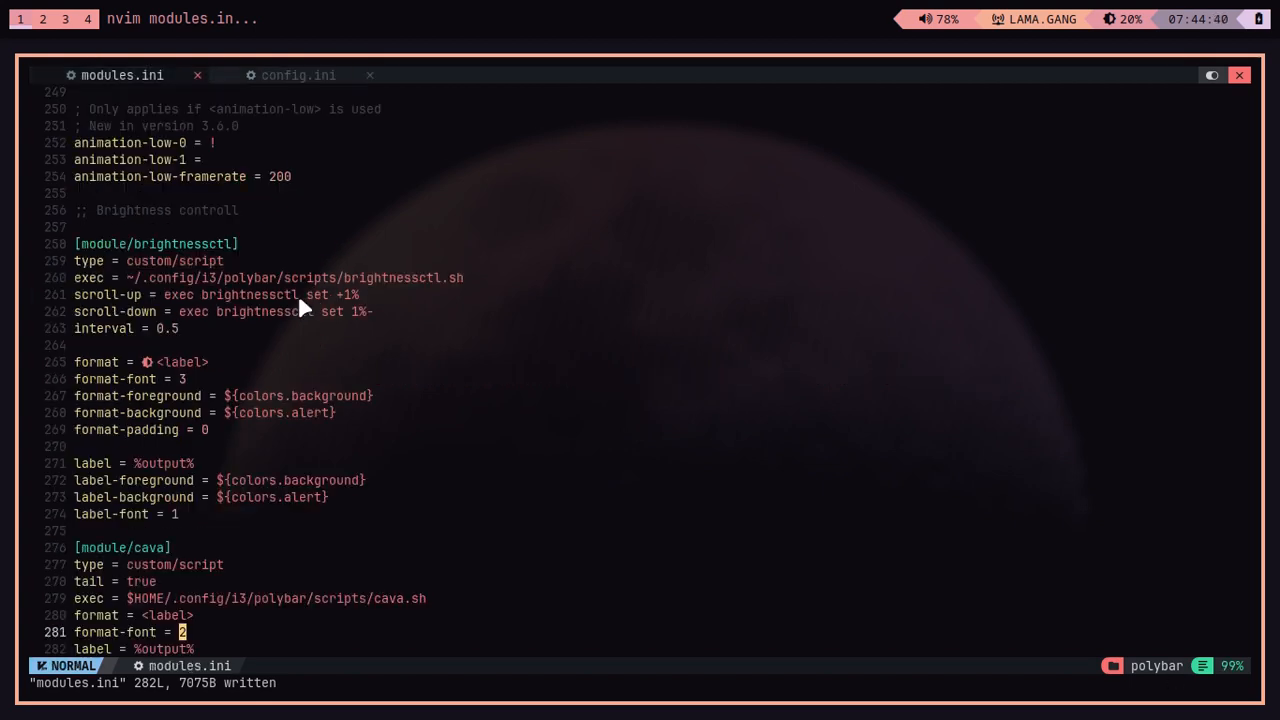
mouse_move(398, 427)
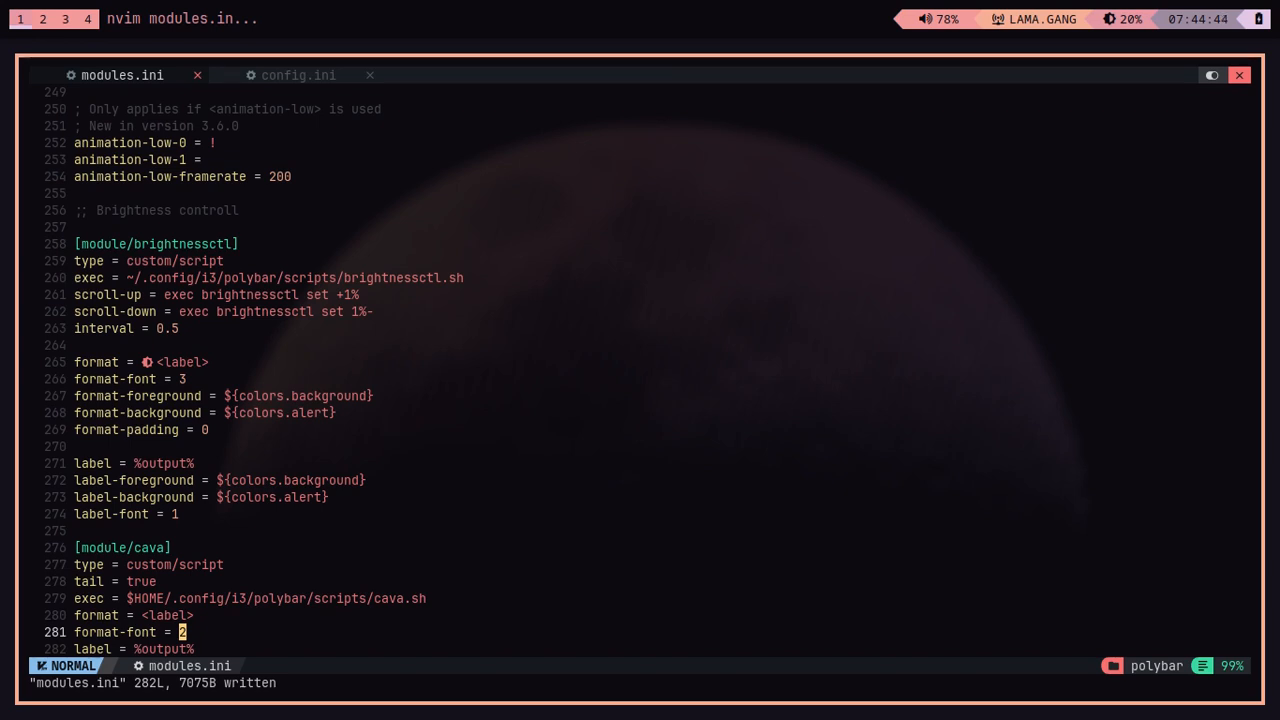
scroll("down", 3)
type("./launch.sh")
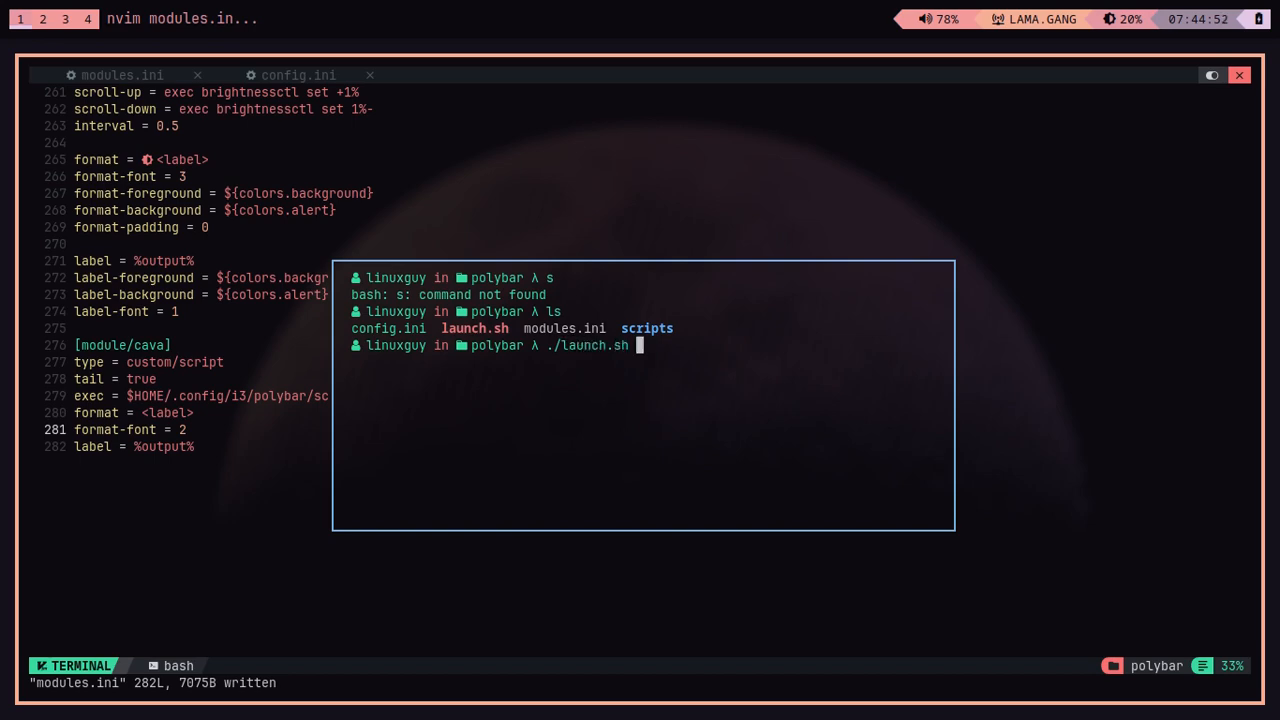
Step: Relaunch Polybar with ./launch.sh, then cd into scripts and run chmod +x cava.sh
key("Return")
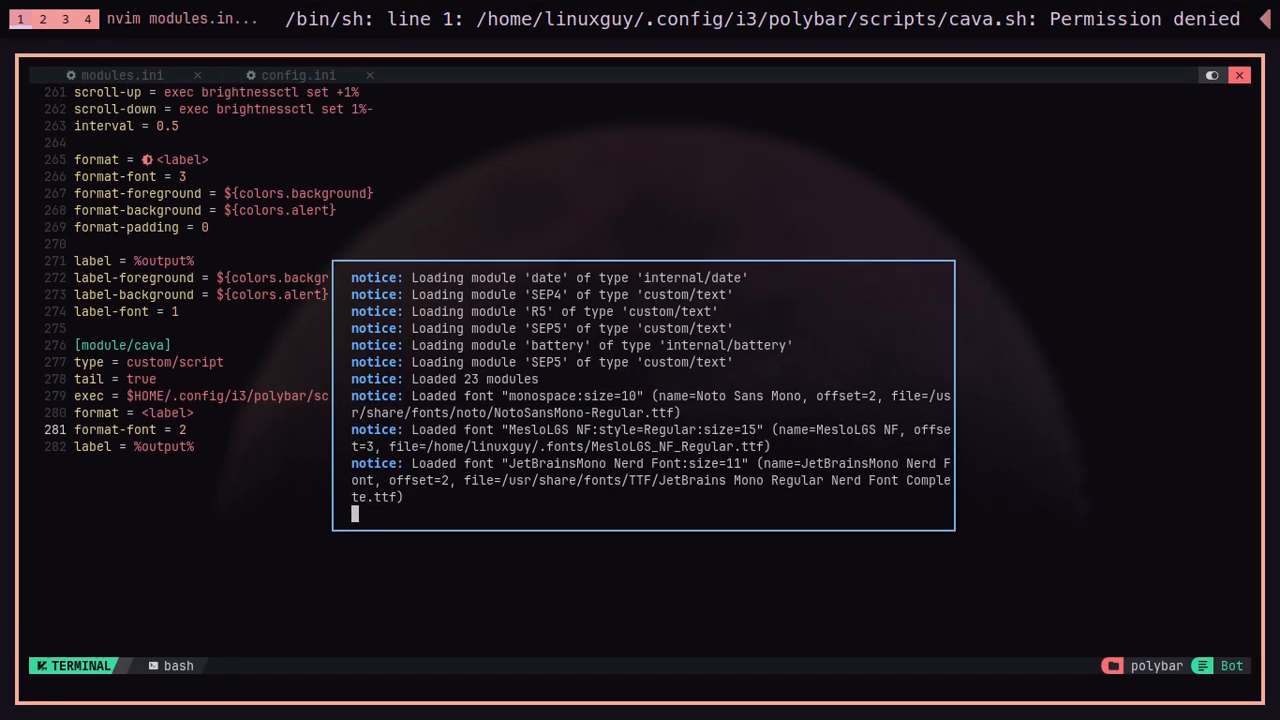
type("cd scripts/")
type("ch")
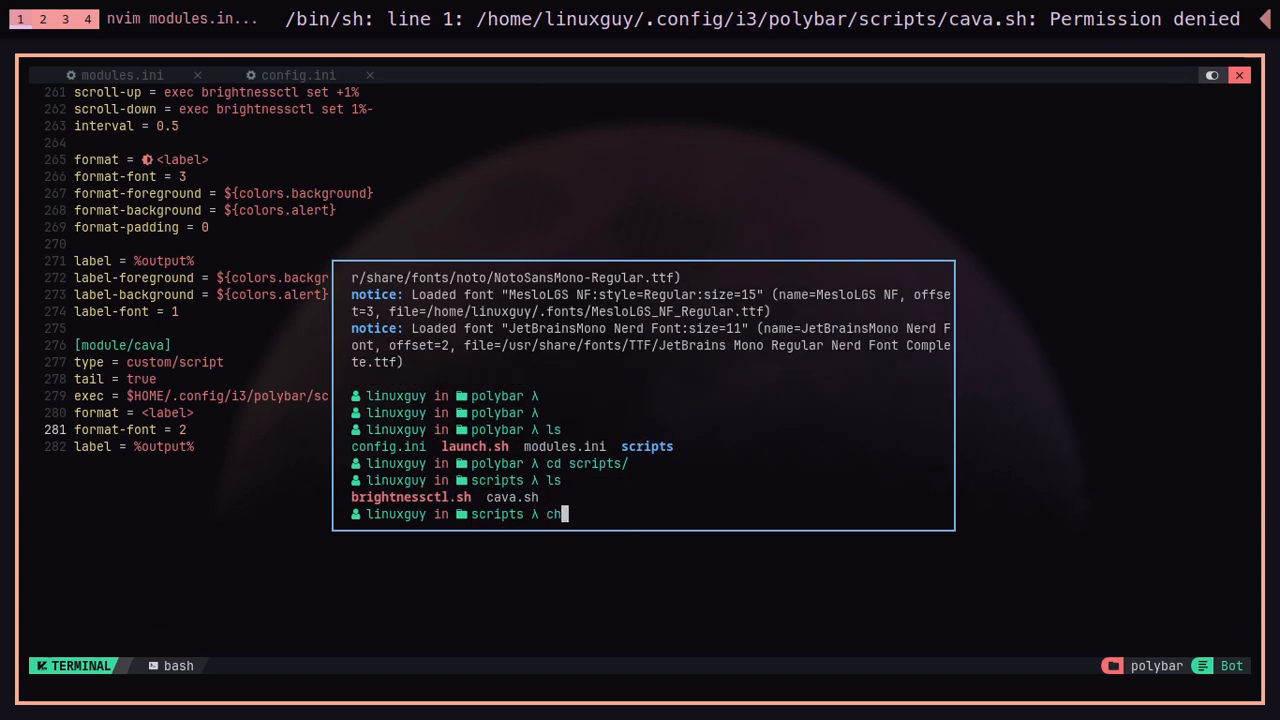
type("mod +x cava")
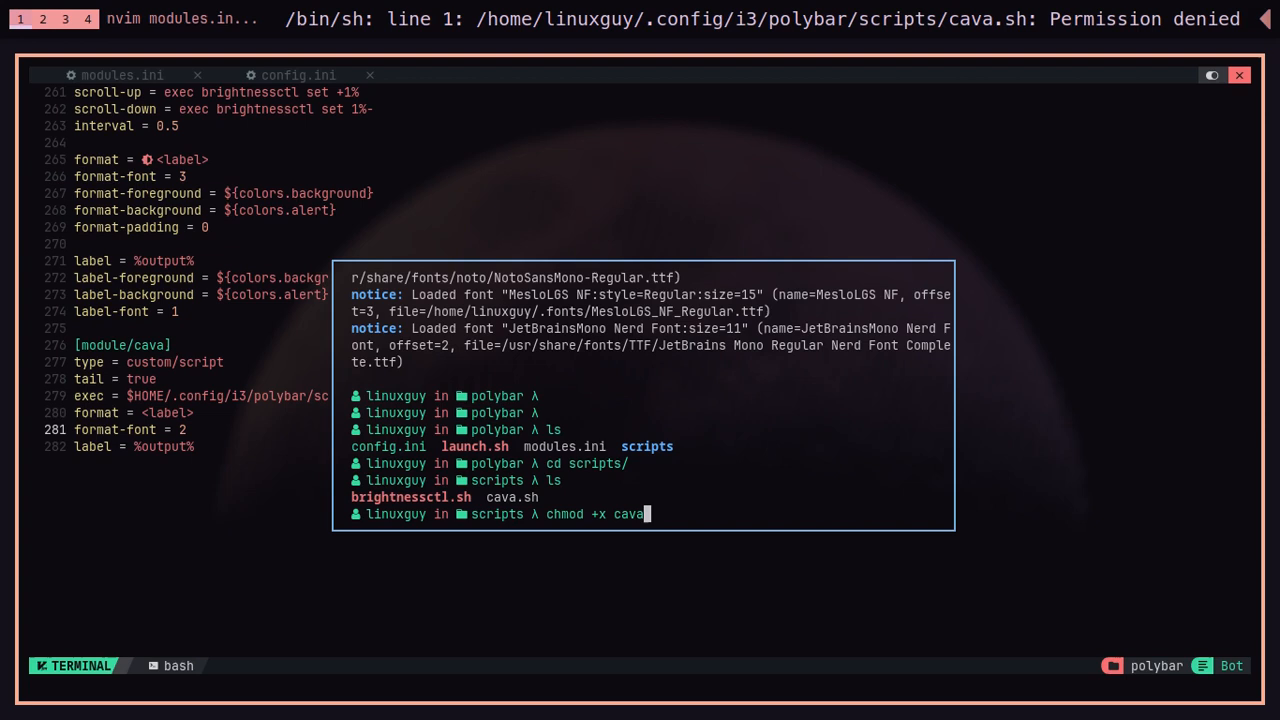
type("./laun")
key("Return")
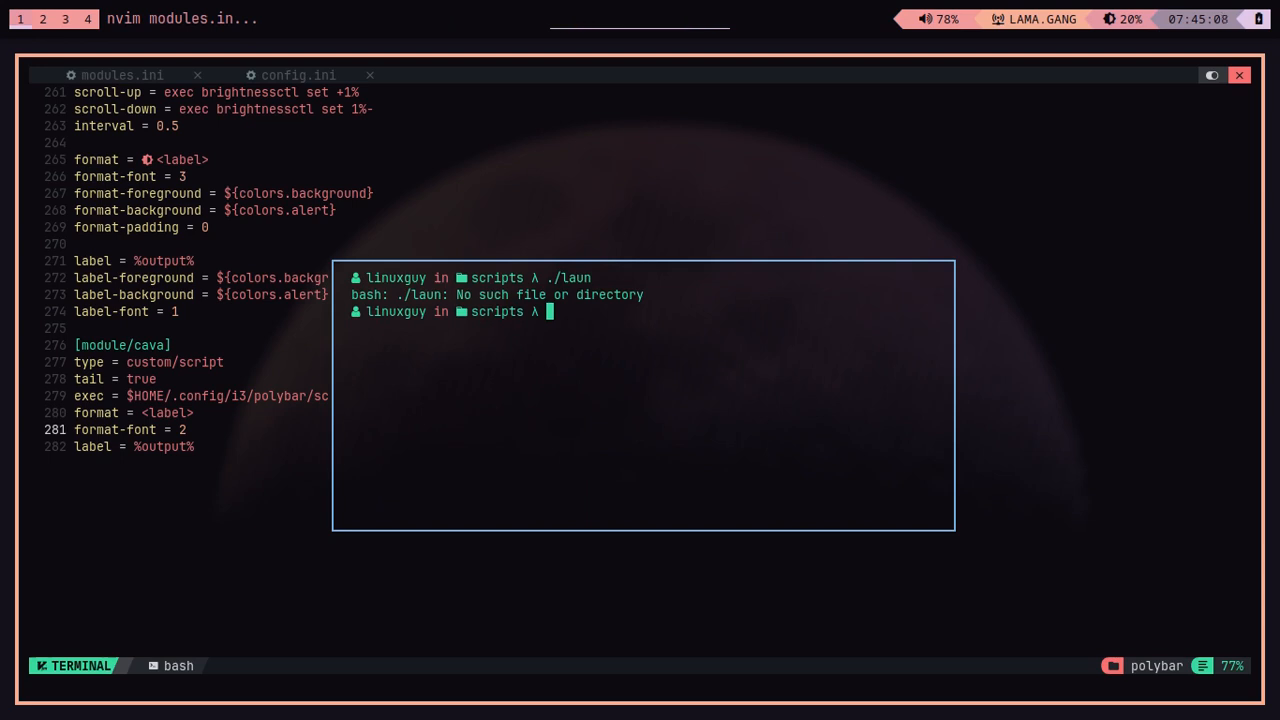
mouse_move(643, 278)
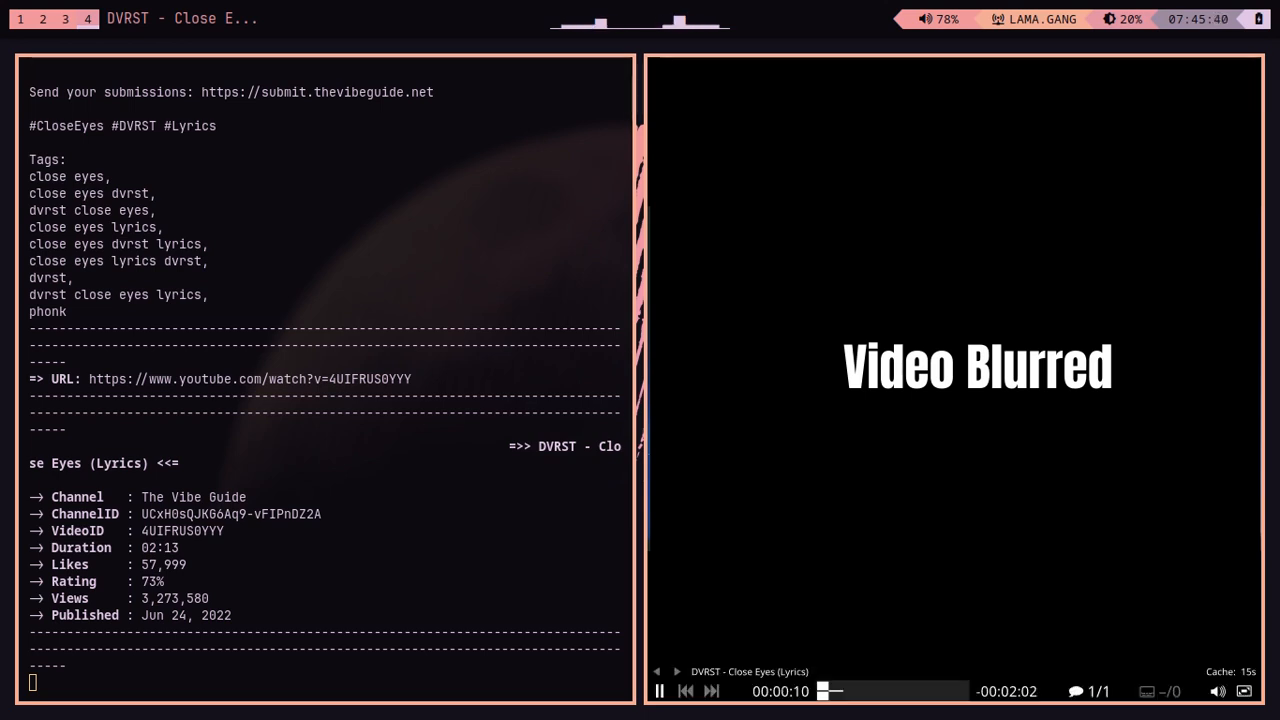
Step: Close mpv after DVRST Close Eyes plays and quit ytfzf with :q
left_click(855, 691)
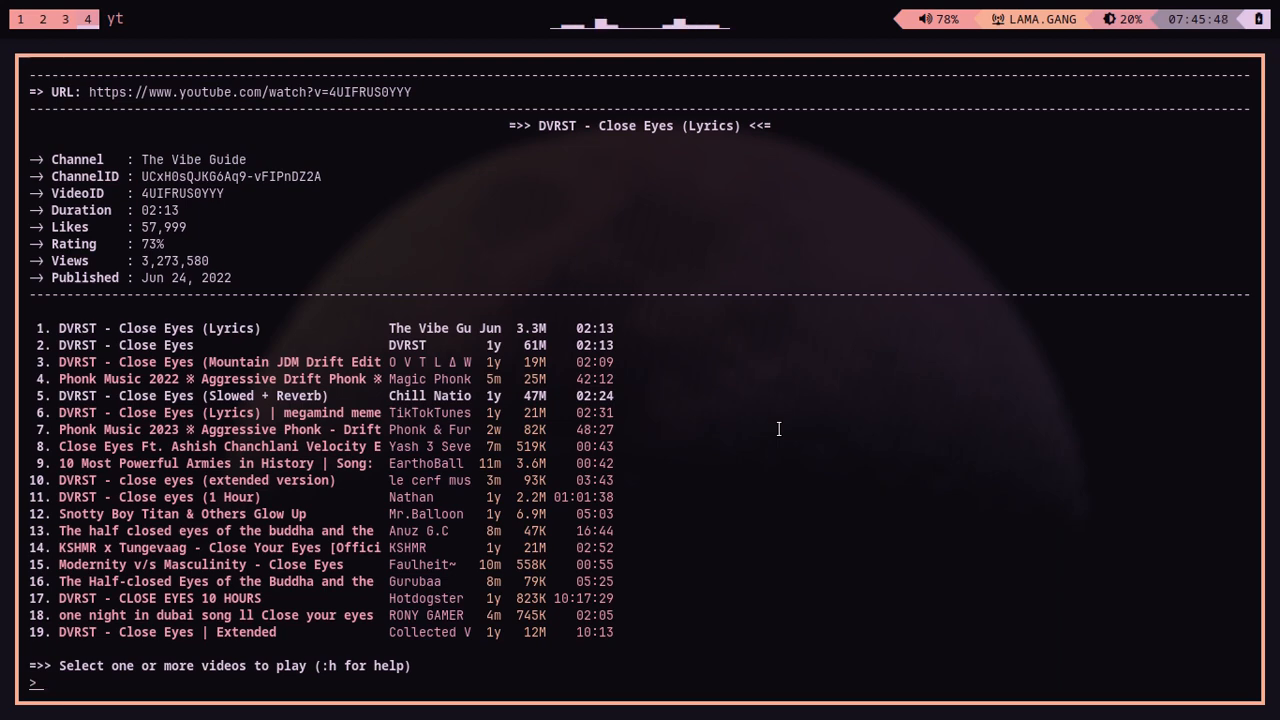
type(":q")
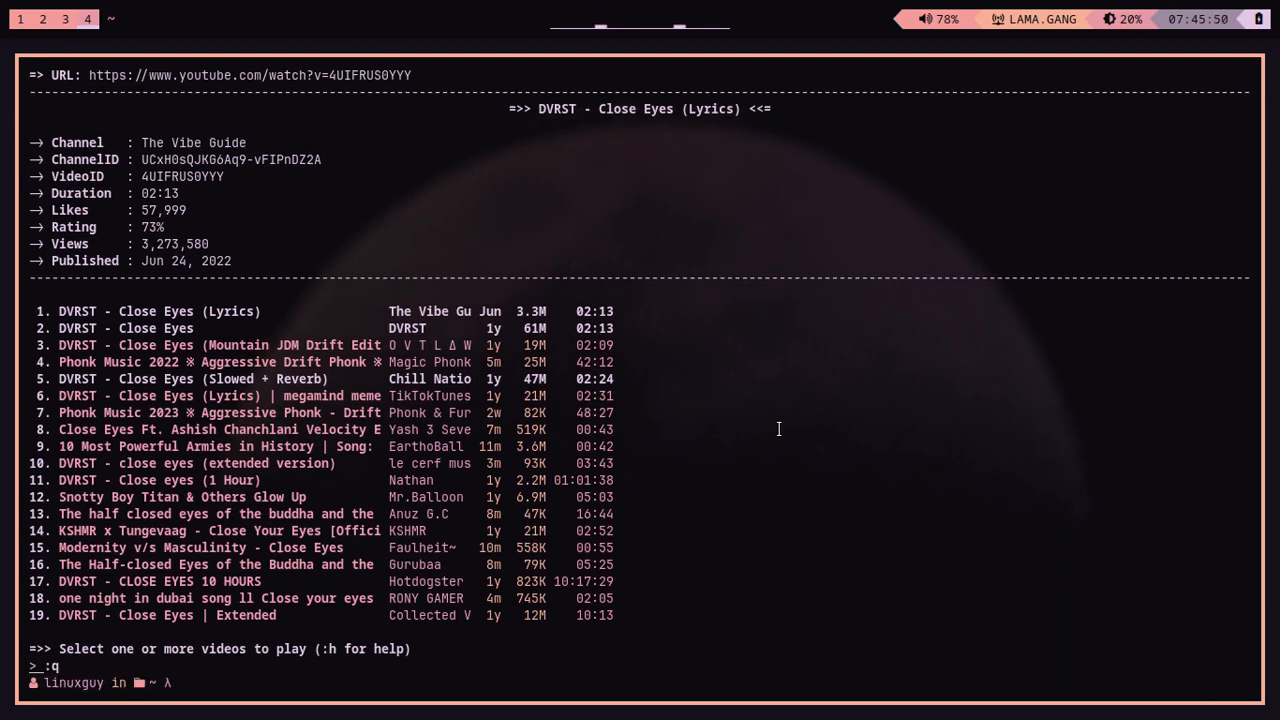
key("Return")
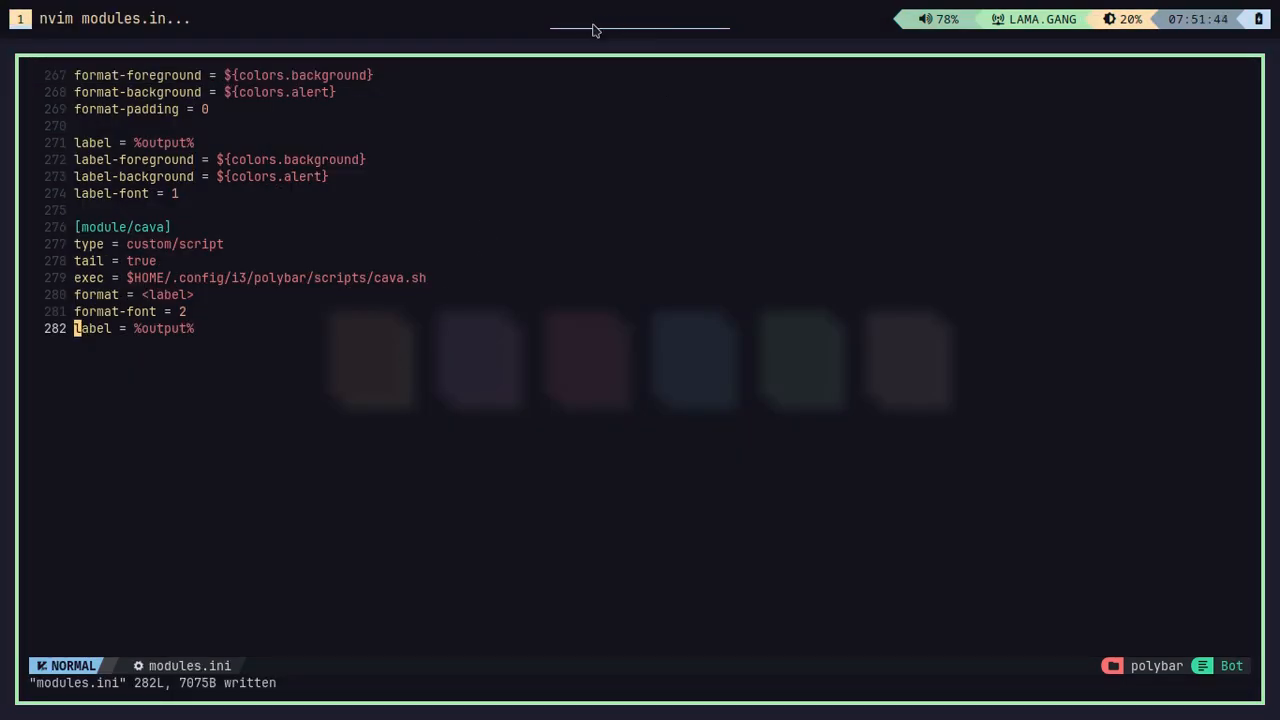
mouse_move(582, 335)
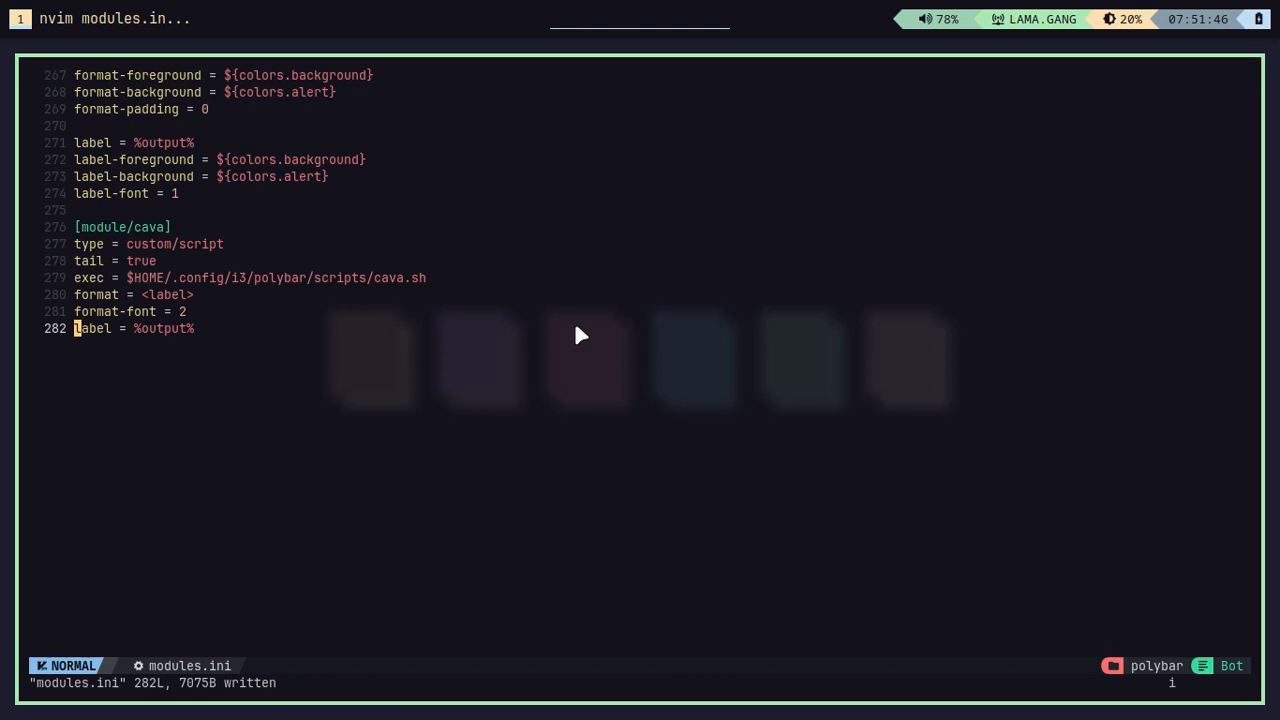
Step: Add 'label-foreground = ${colors.}' to the cava module and start typing an :edit command
type("label-foreground")
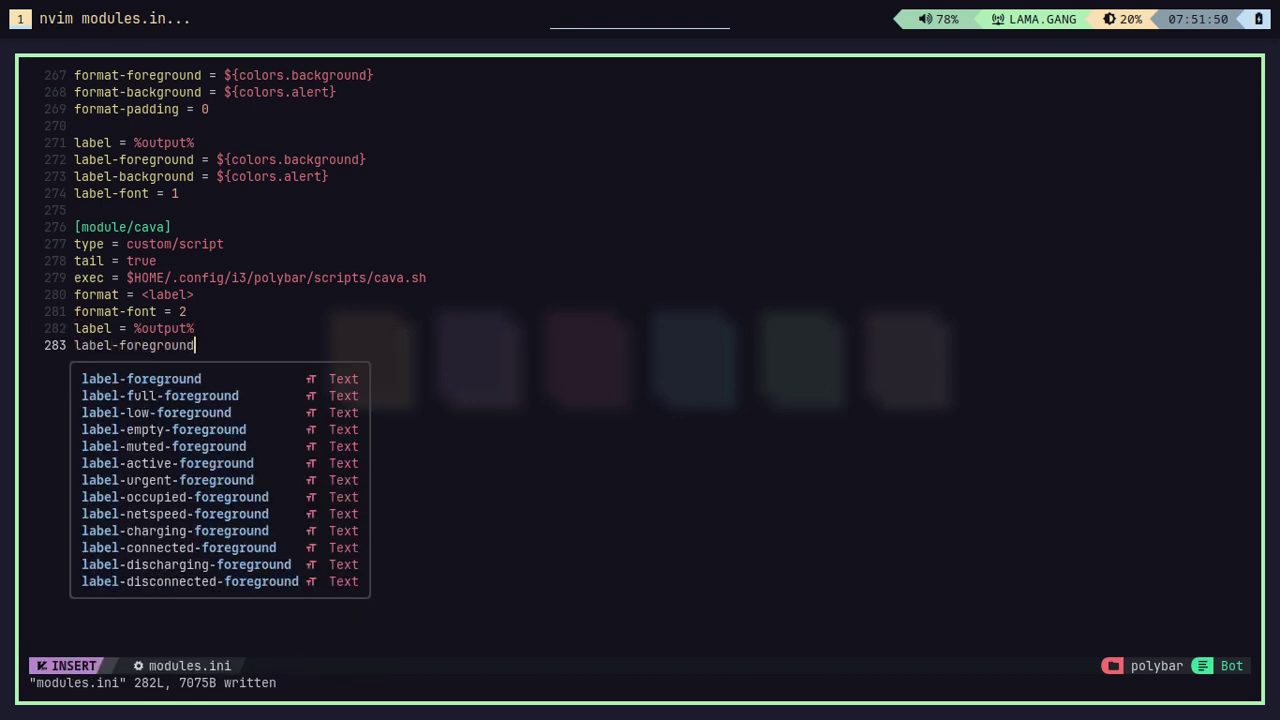
type("= ${colors.")
left_click(214, 682)
type("e")
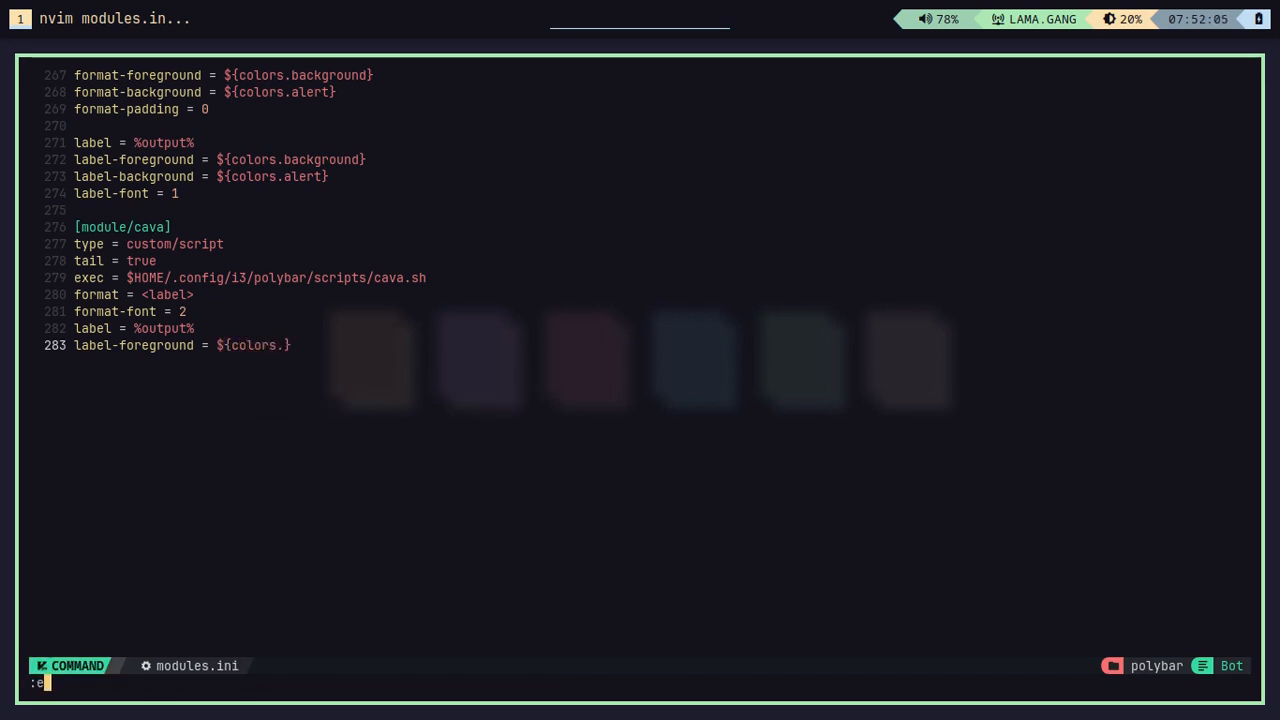
type("dit")
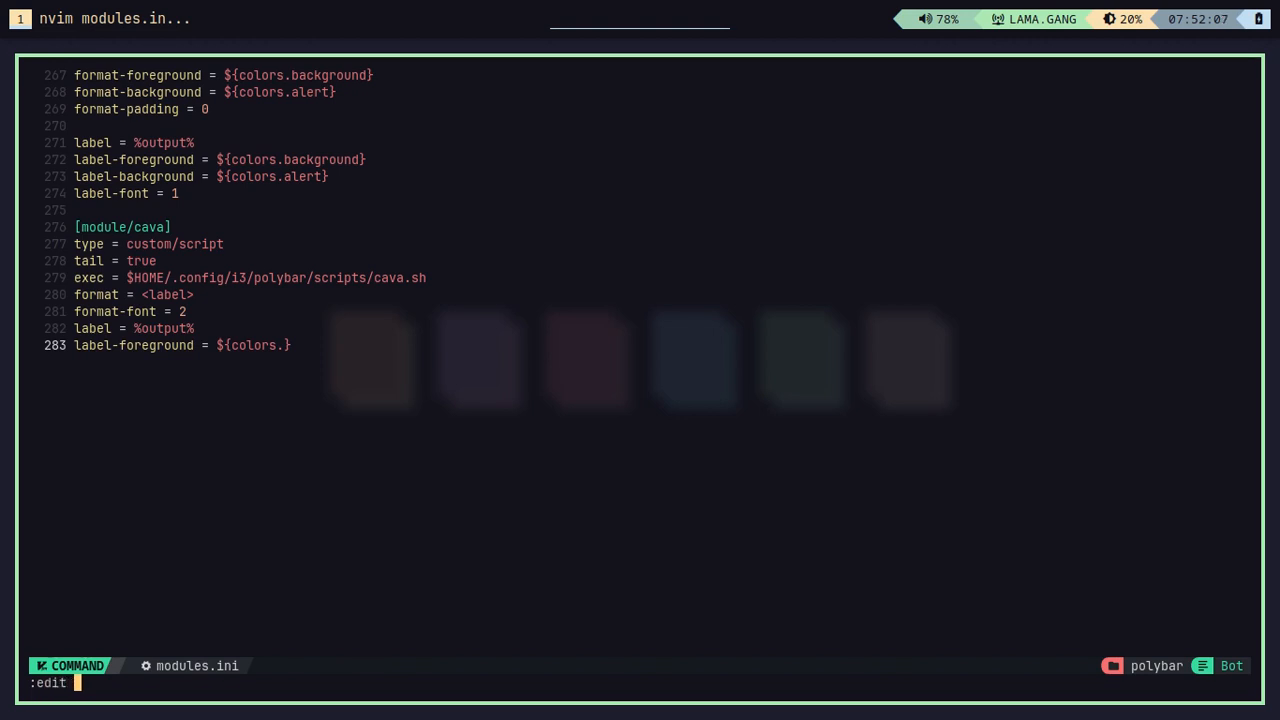
Step: Open config.ini to view the colors section's background, foreground and alert variables
key("Return")
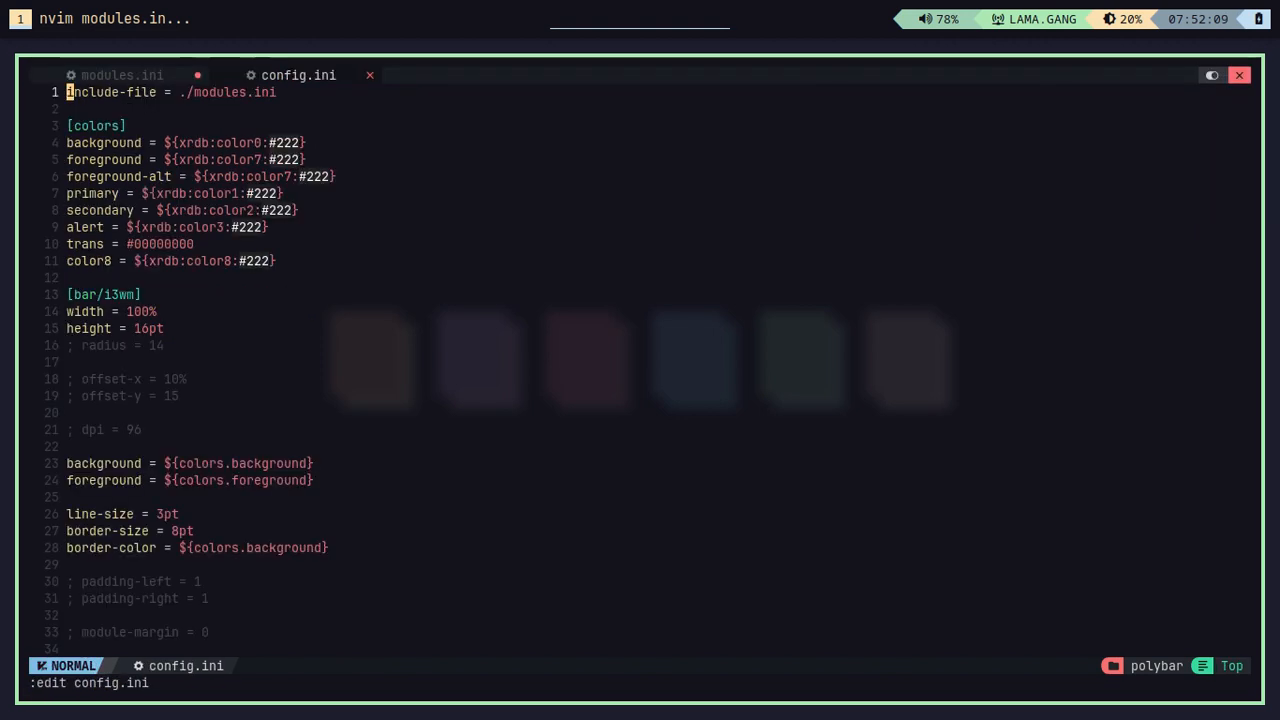
mouse_move(230, 207)
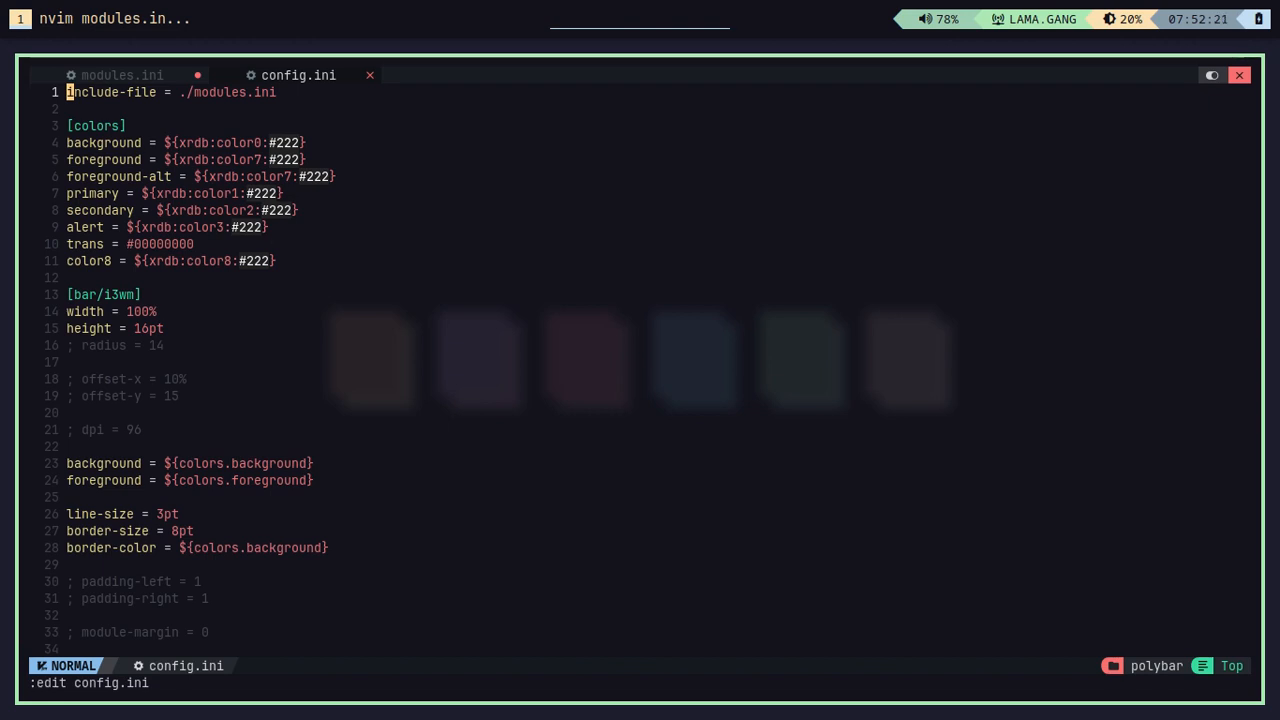
mouse_move(85, 243)
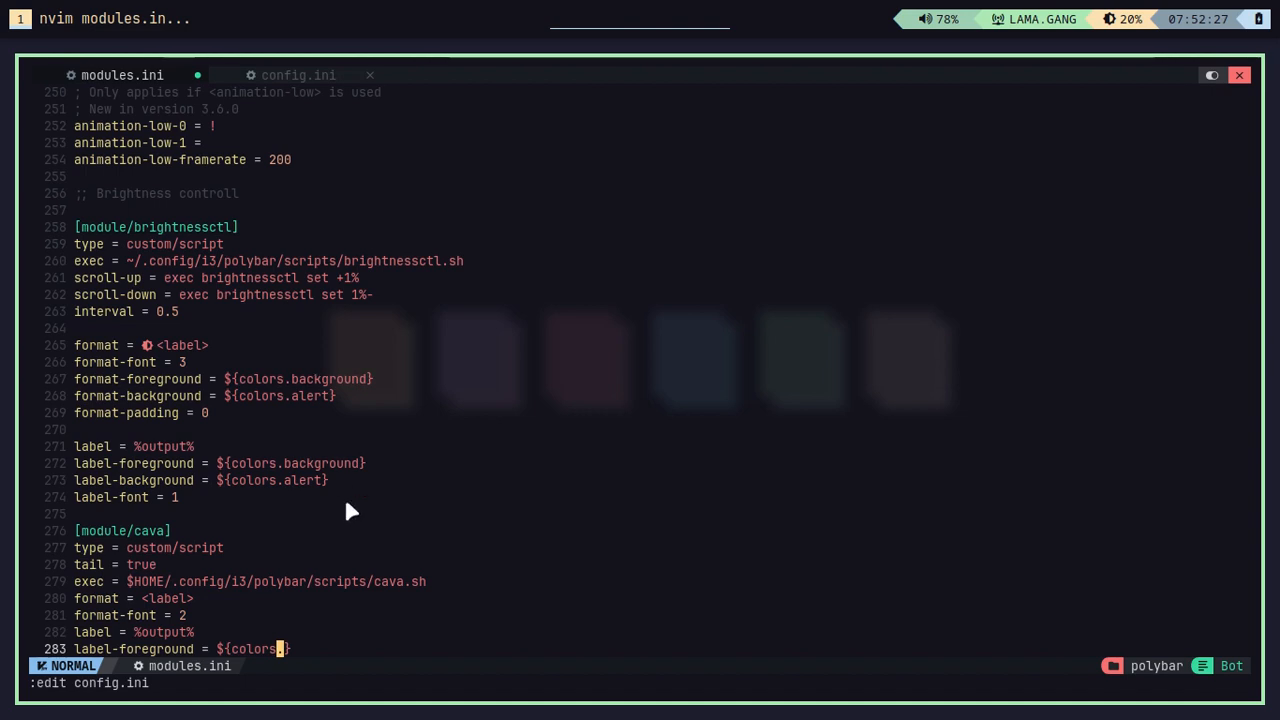
Step: Complete the reference as ${colors.alert} and save modules.ini with :w
key("i")
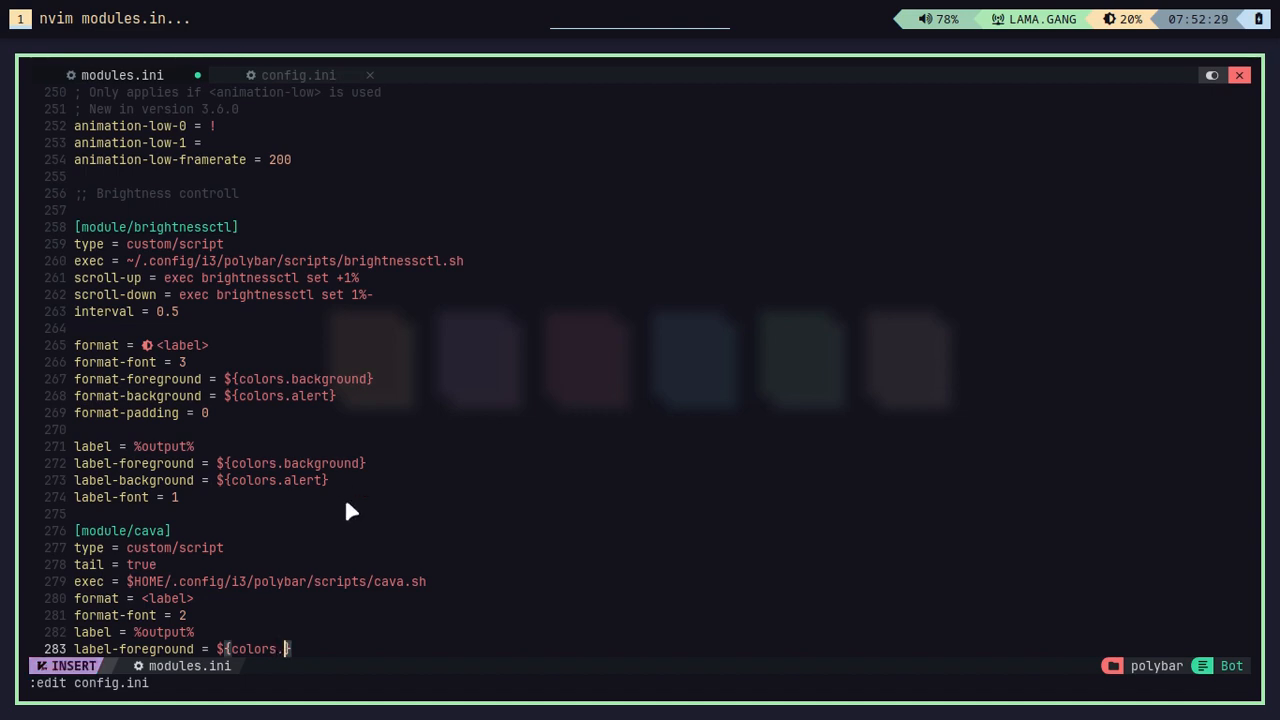
key("Escape")
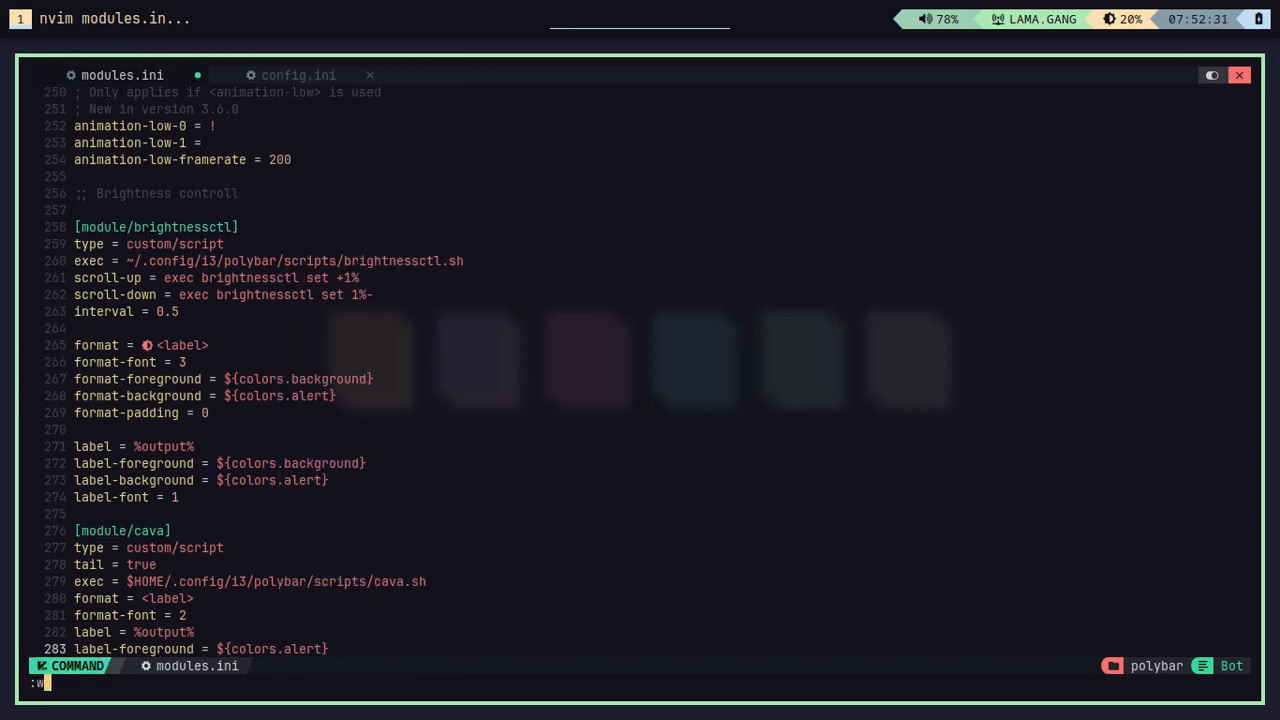
key("Return")
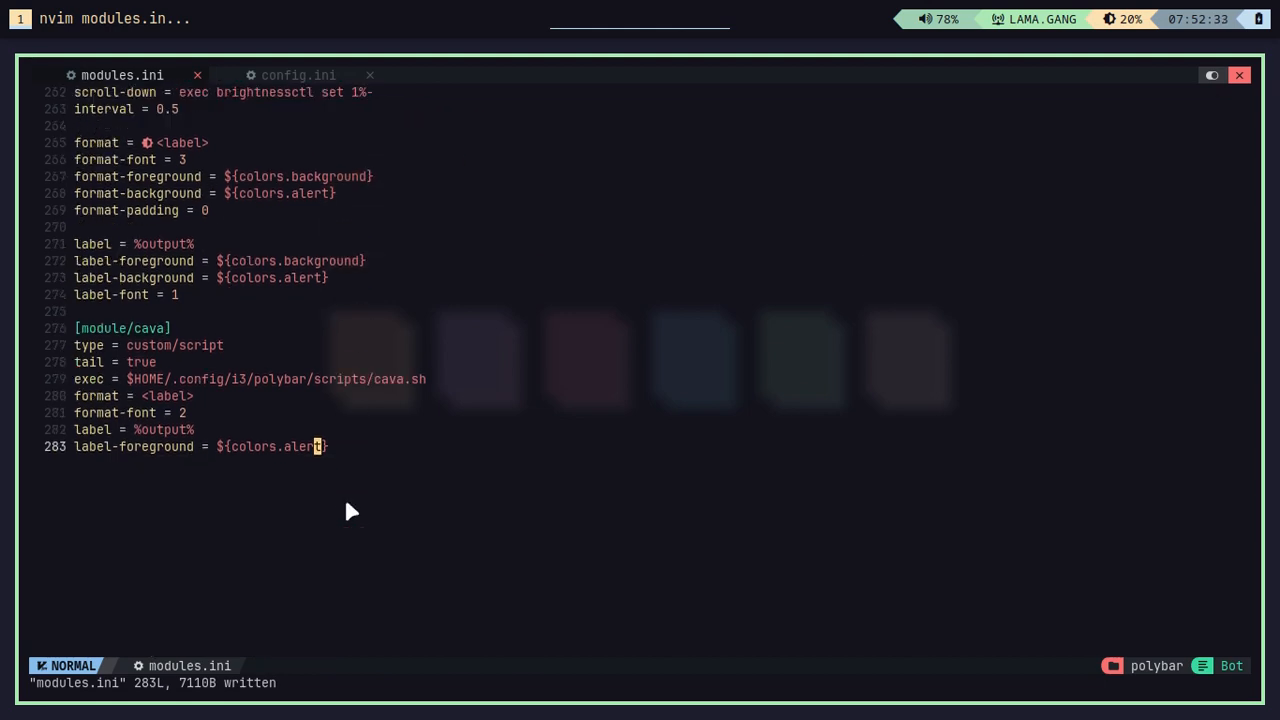
mouse_move(417, 456)
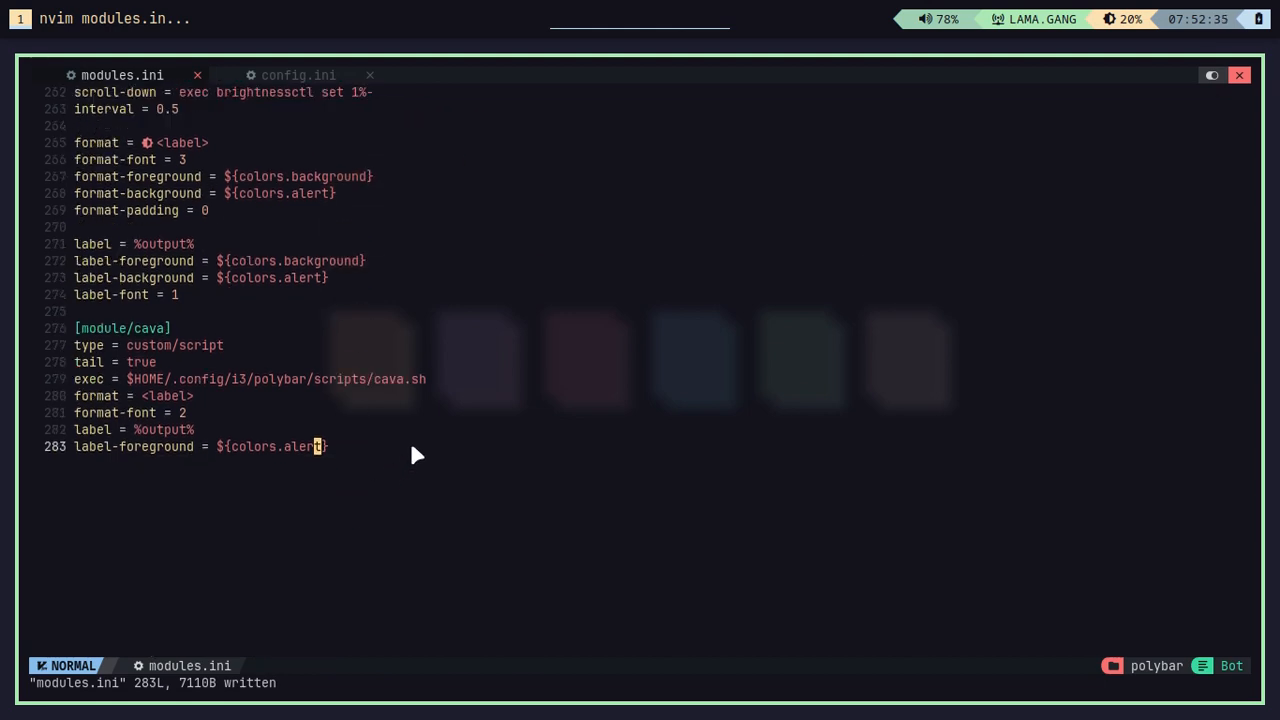